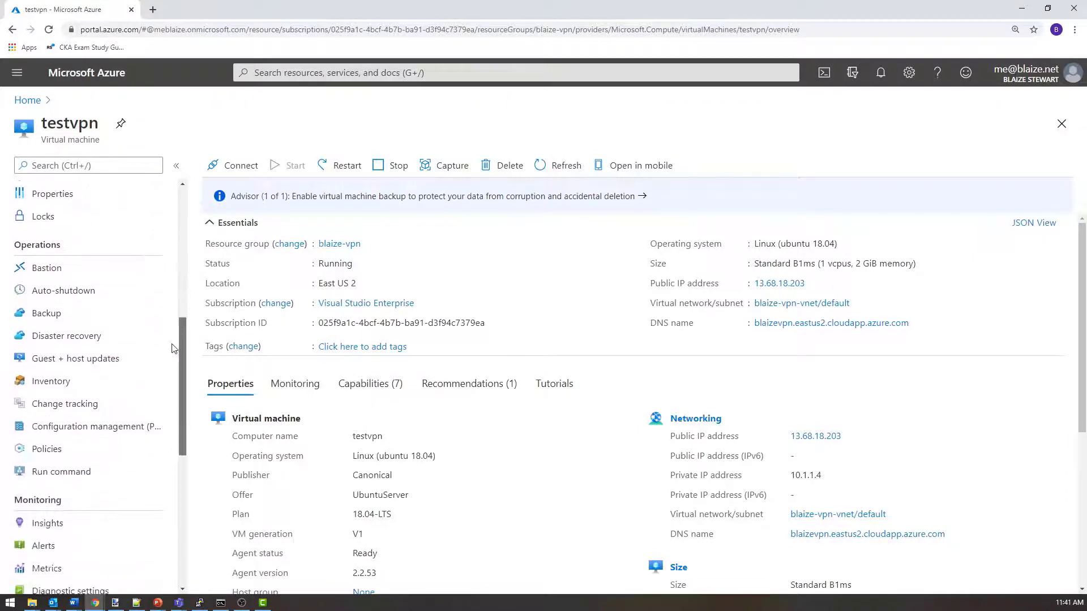
# - Go from the testvpn VM's Metrics page to its Logs page with the example query gallery
pyautogui.scroll(-3)
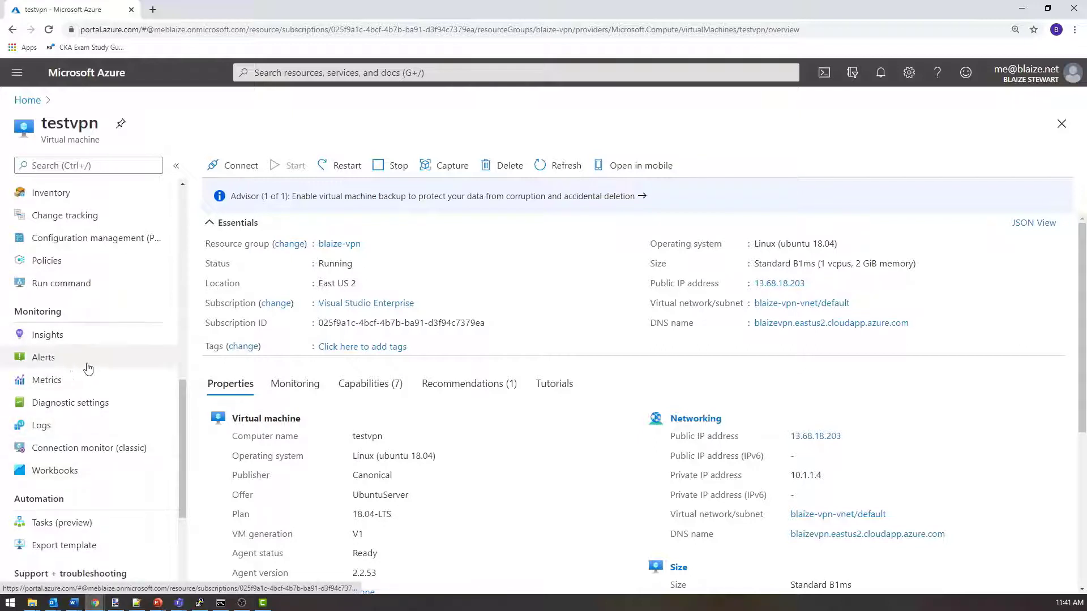
pyautogui.moveTo(48, 381)
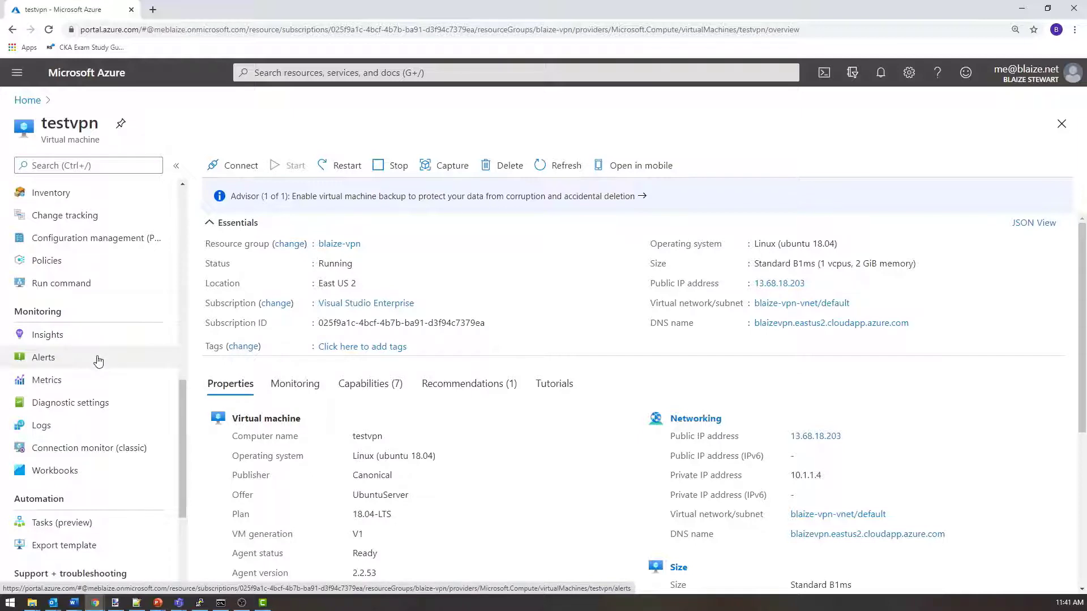
pyautogui.moveTo(146, 467)
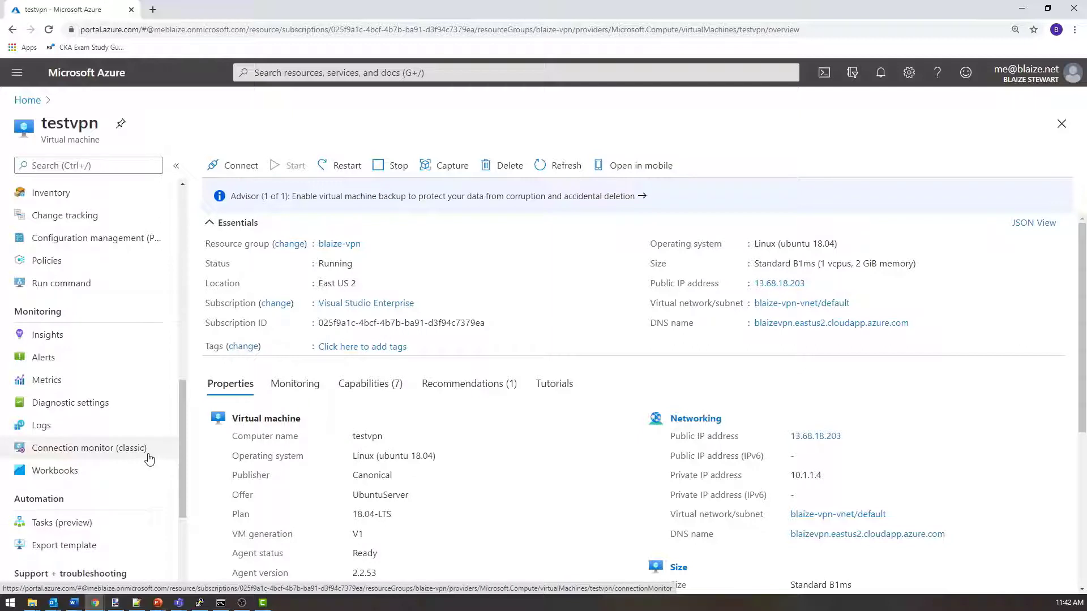
pyautogui.moveTo(166, 450)
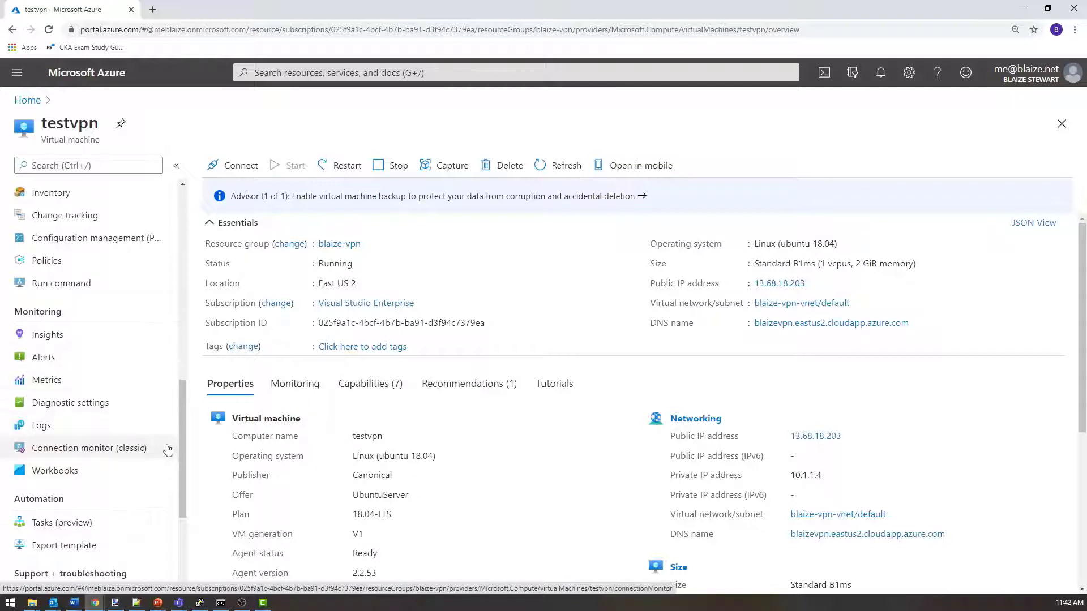
pyautogui.scroll(-3)
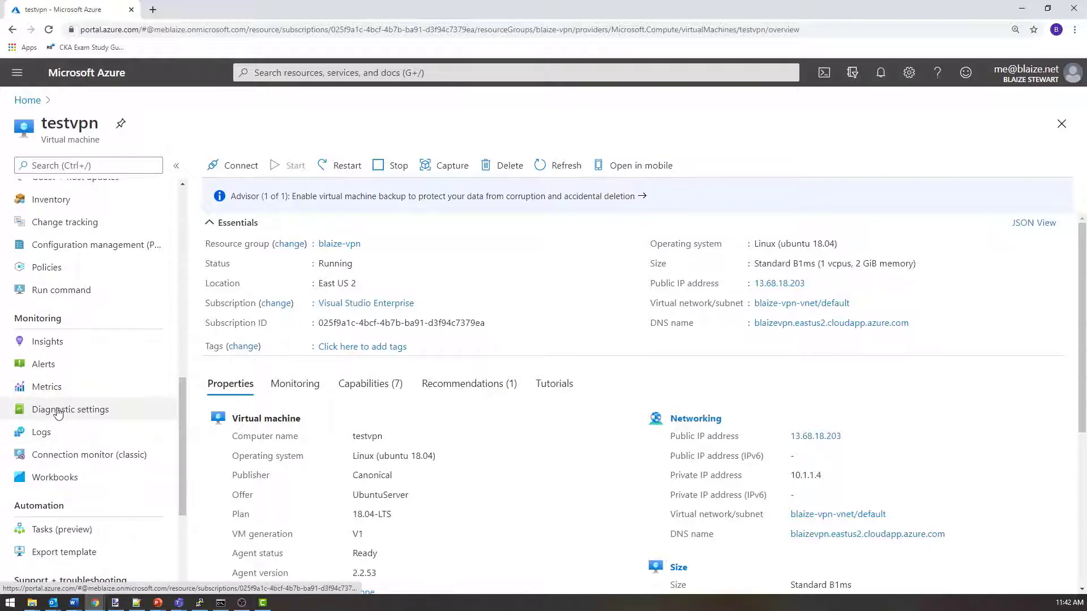
pyautogui.click(46, 387)
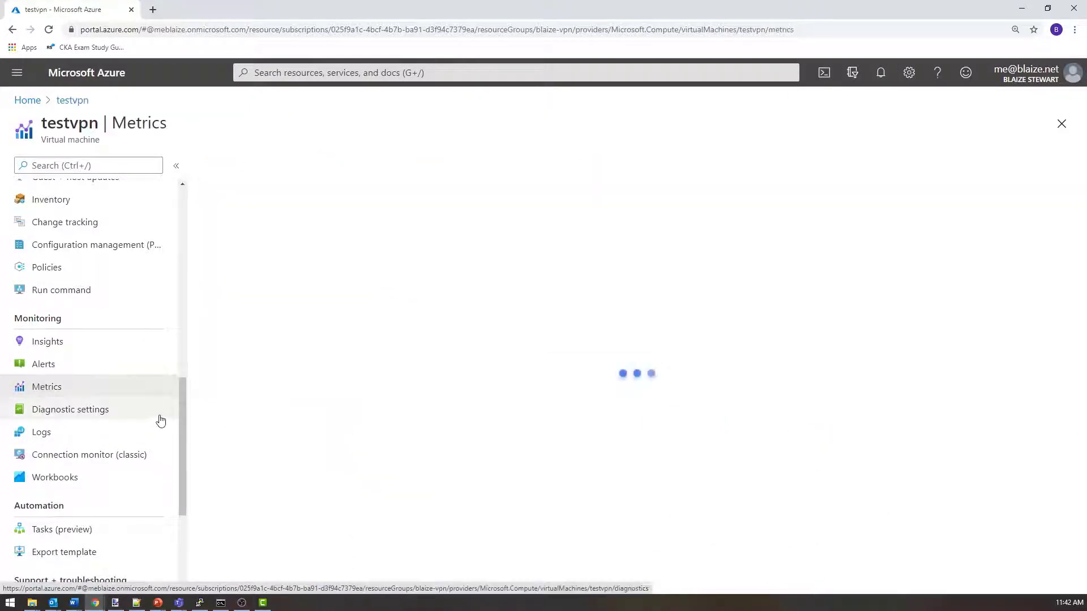
pyautogui.click(553, 273)
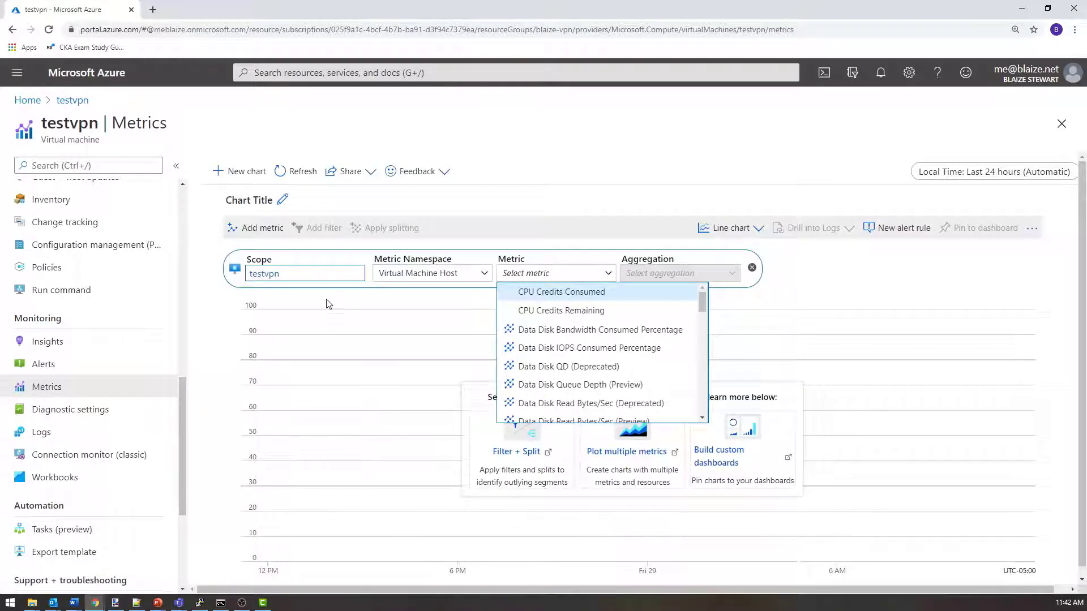
pyautogui.moveTo(297, 377)
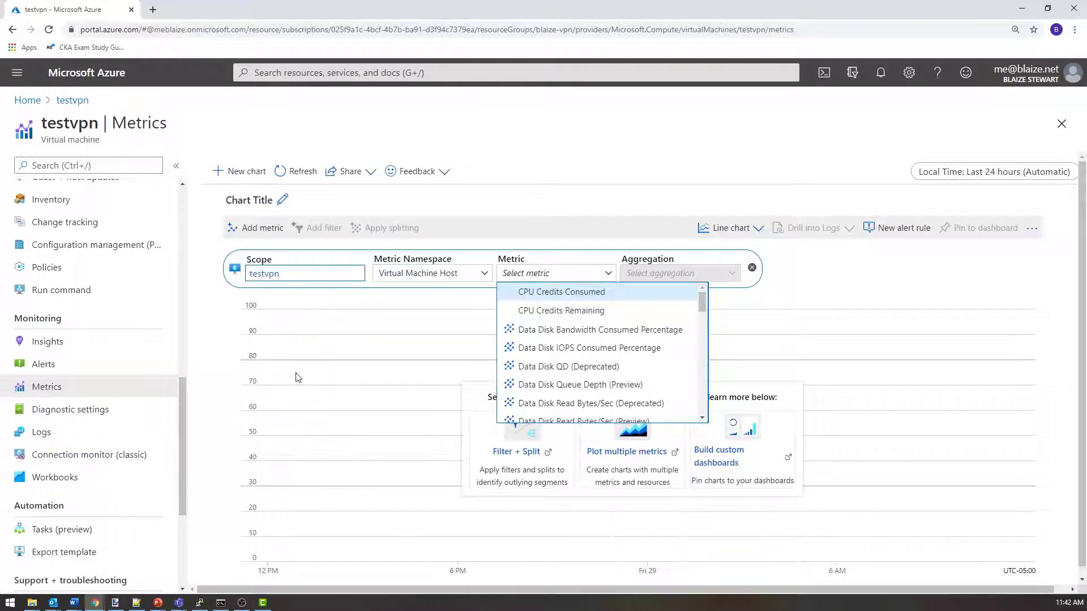
pyautogui.click(41, 431)
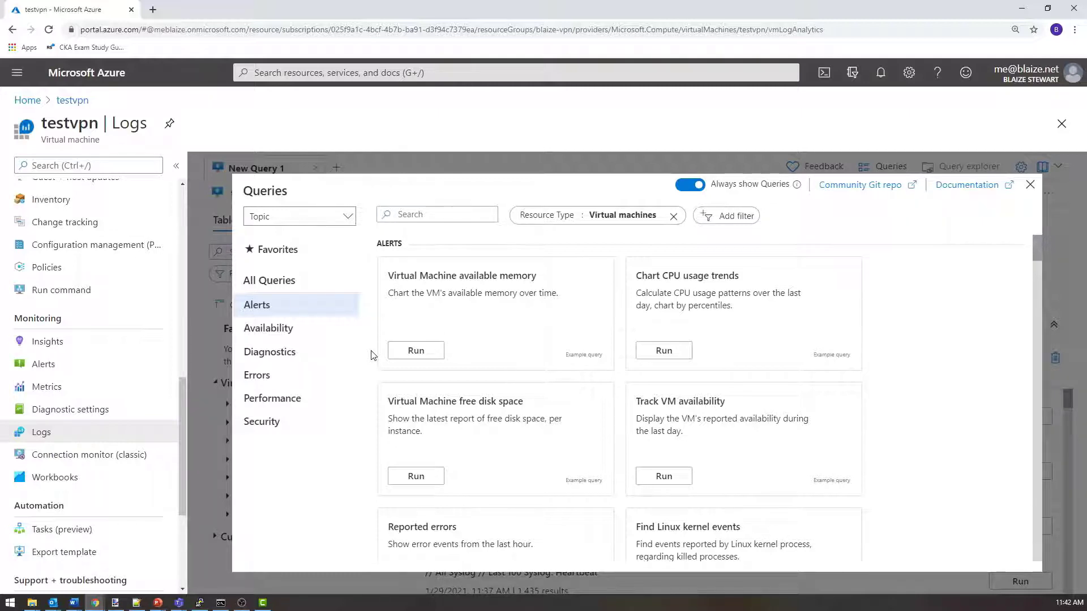
pyautogui.moveTo(669, 260)
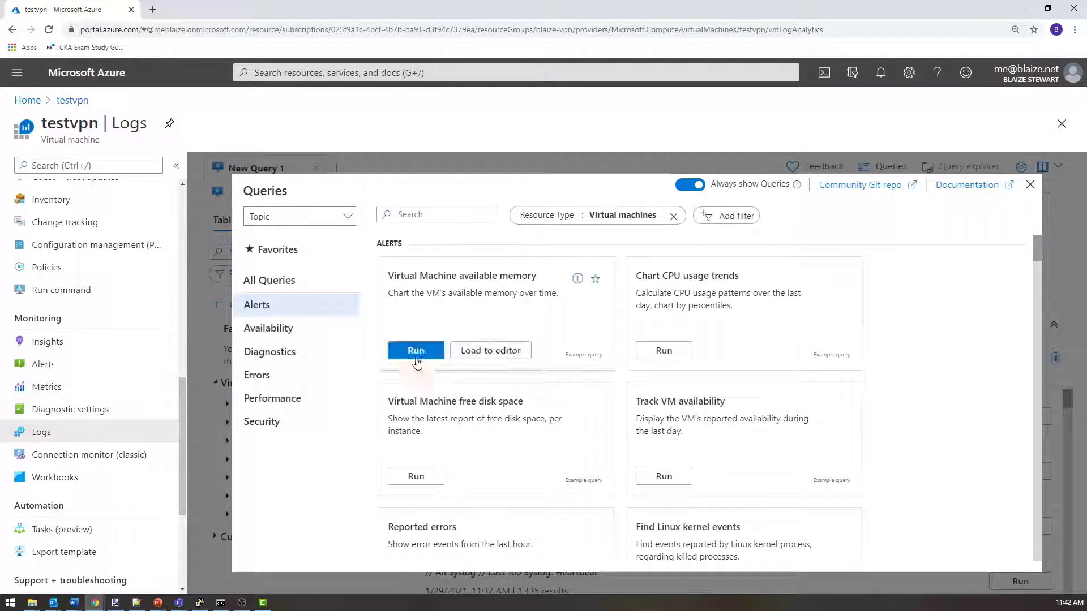
pyautogui.moveTo(168, 325)
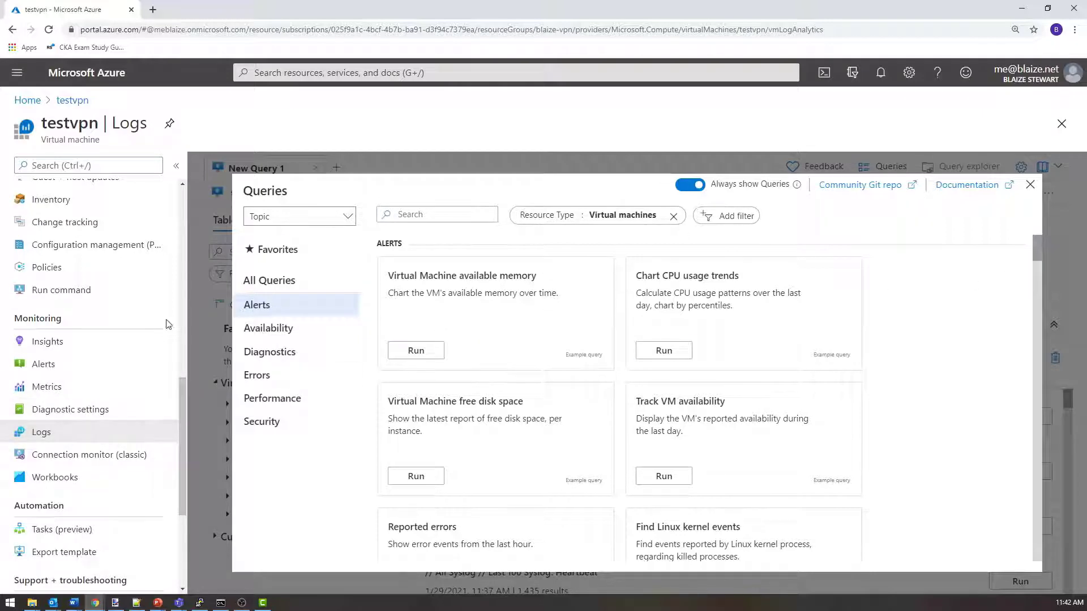
pyautogui.moveTo(295, 312)
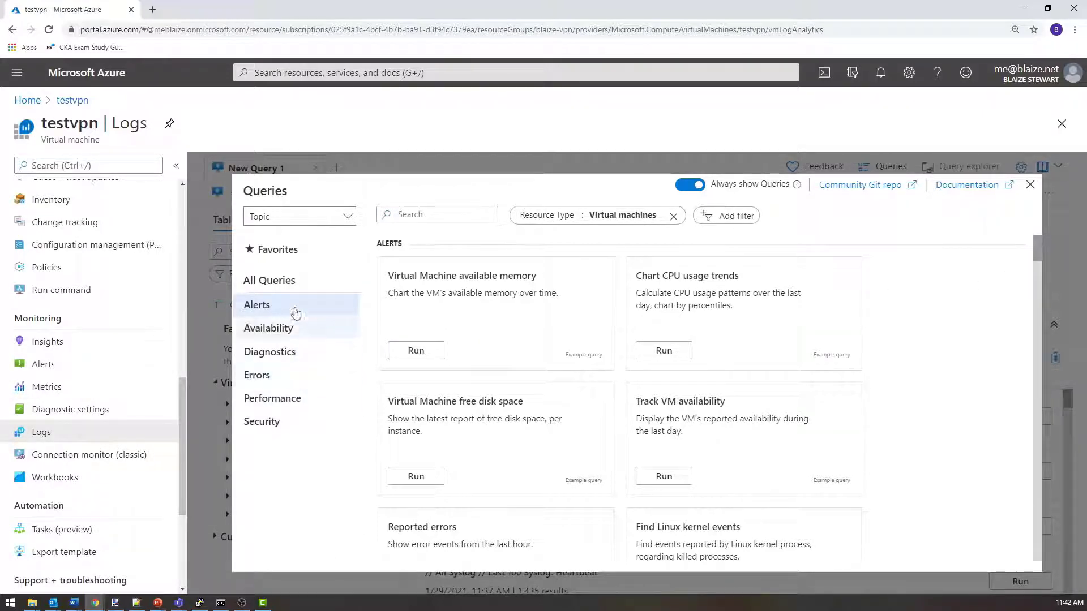
pyautogui.click(513, 73)
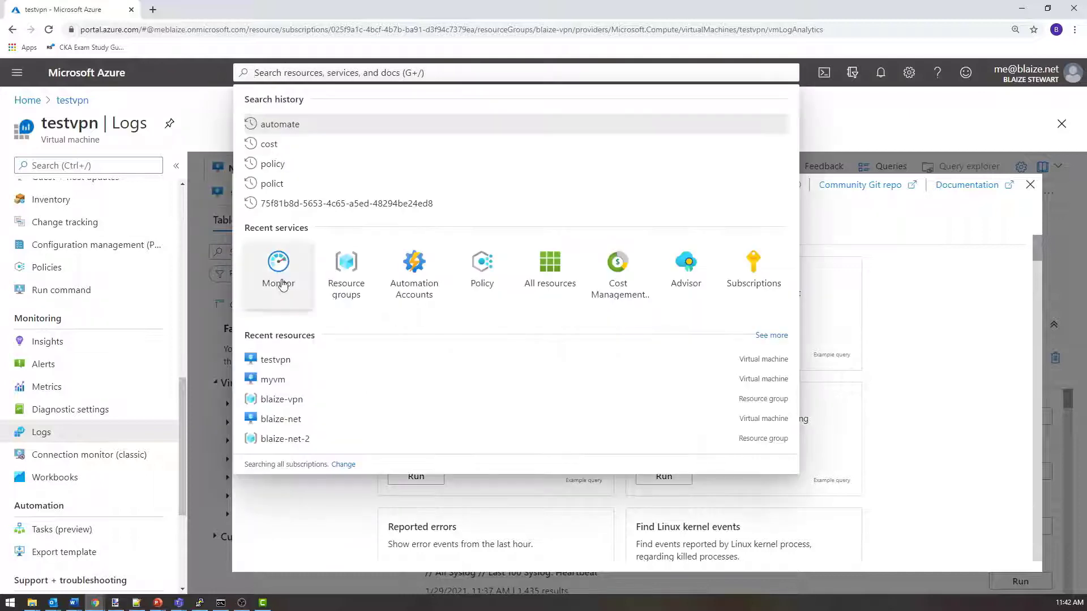
pyautogui.moveTo(279, 267)
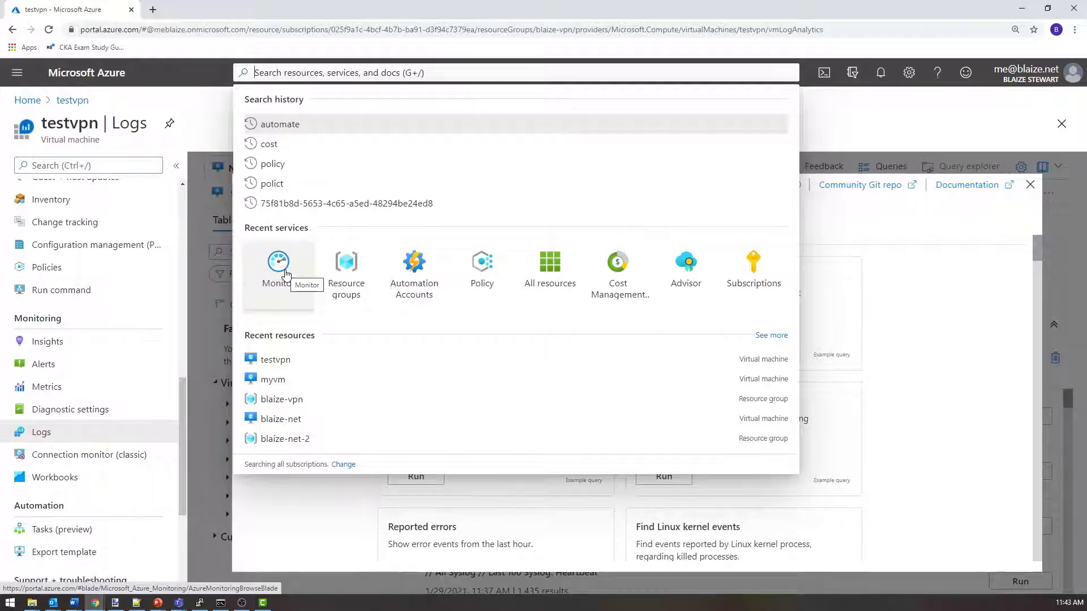
pyautogui.moveTo(45, 108)
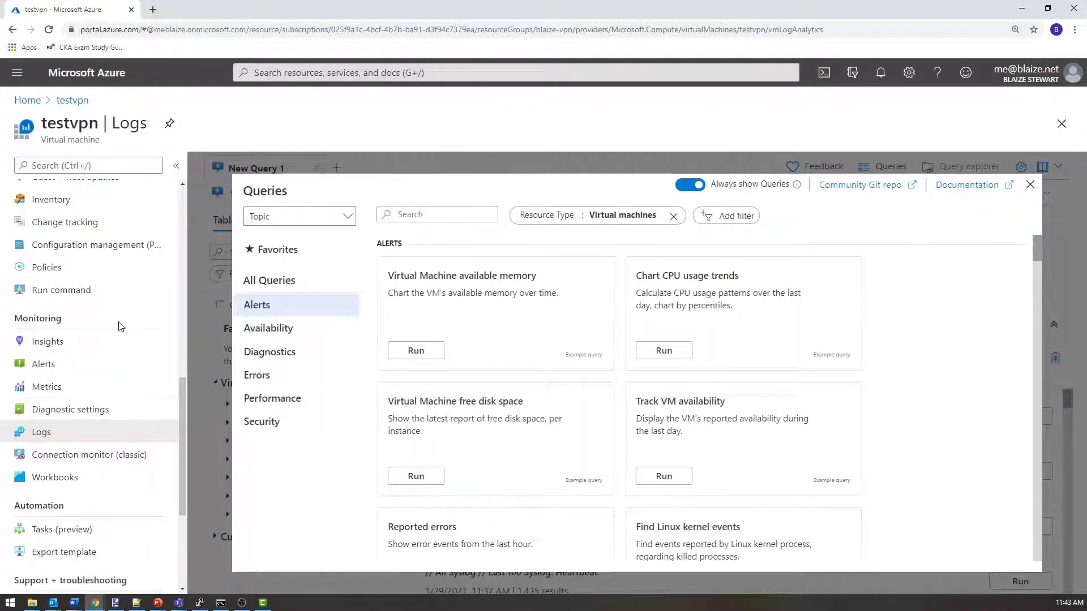
pyautogui.moveTo(135, 342)
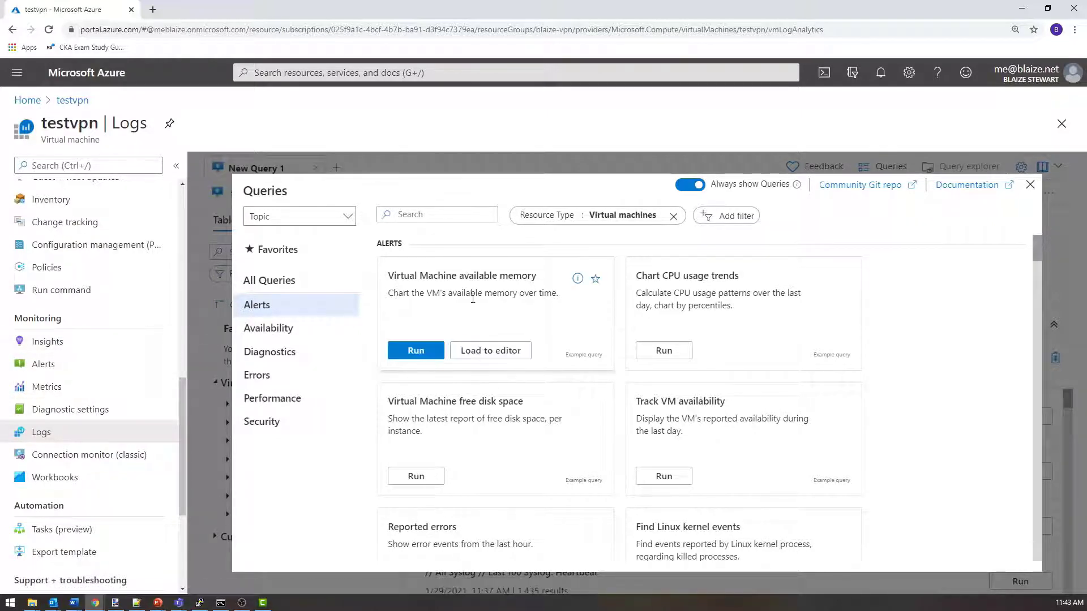
pyautogui.moveTo(470, 292)
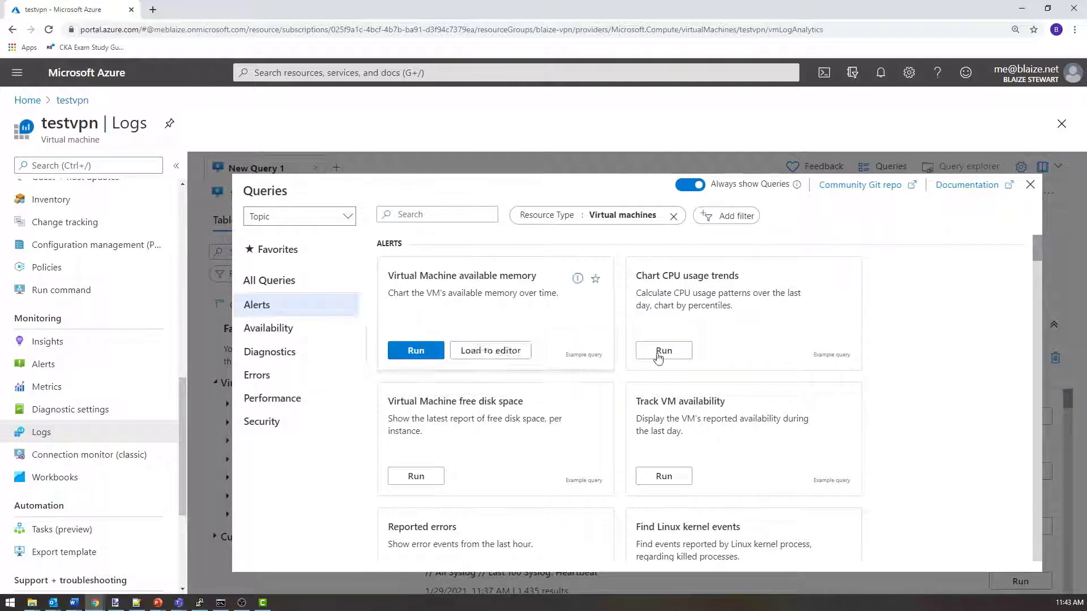
pyautogui.moveTo(621, 205)
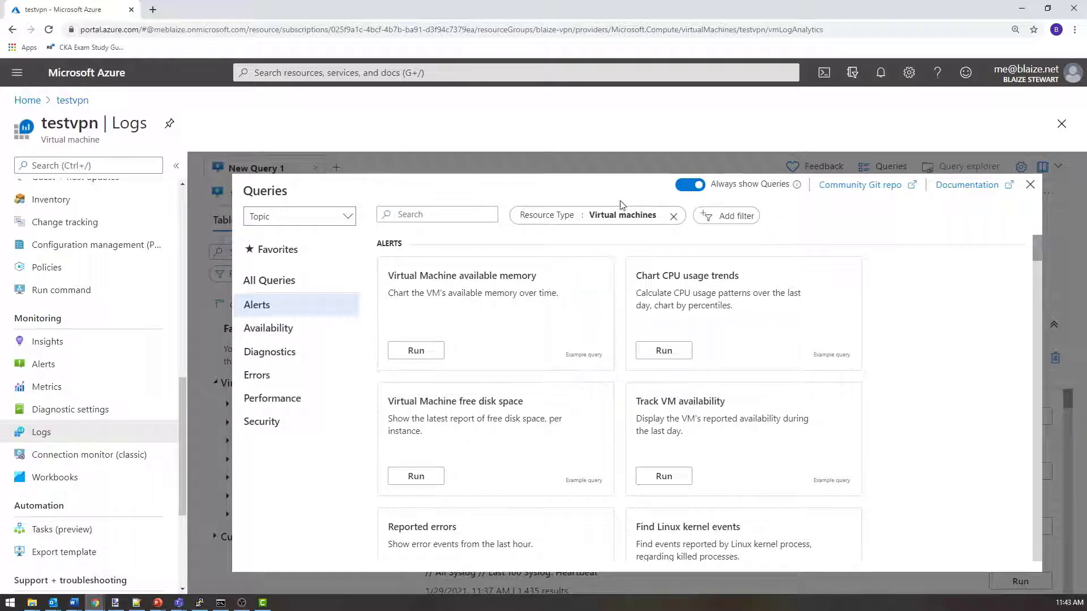
# - Browse the availability and alerts example queries, then filter the gallery by resource type
pyautogui.click(268, 328)
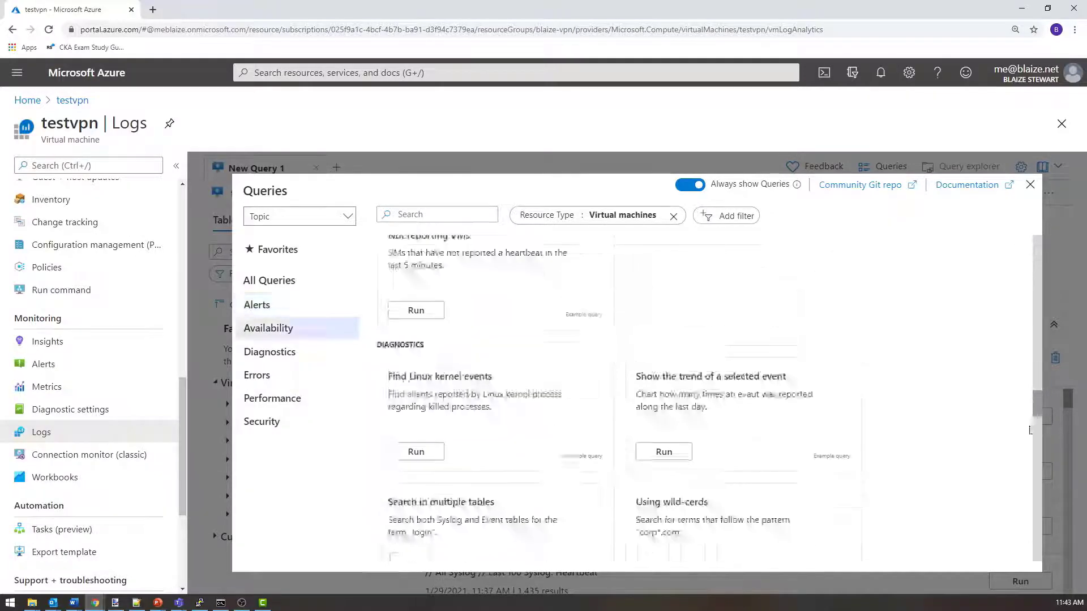
pyautogui.click(256, 304)
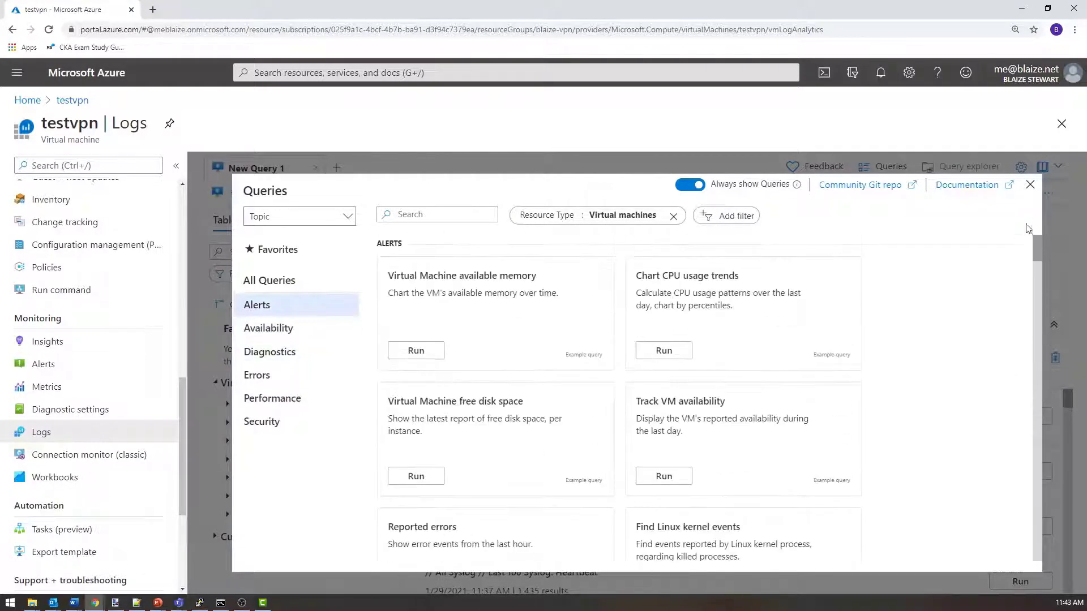
pyautogui.moveTo(1026, 211)
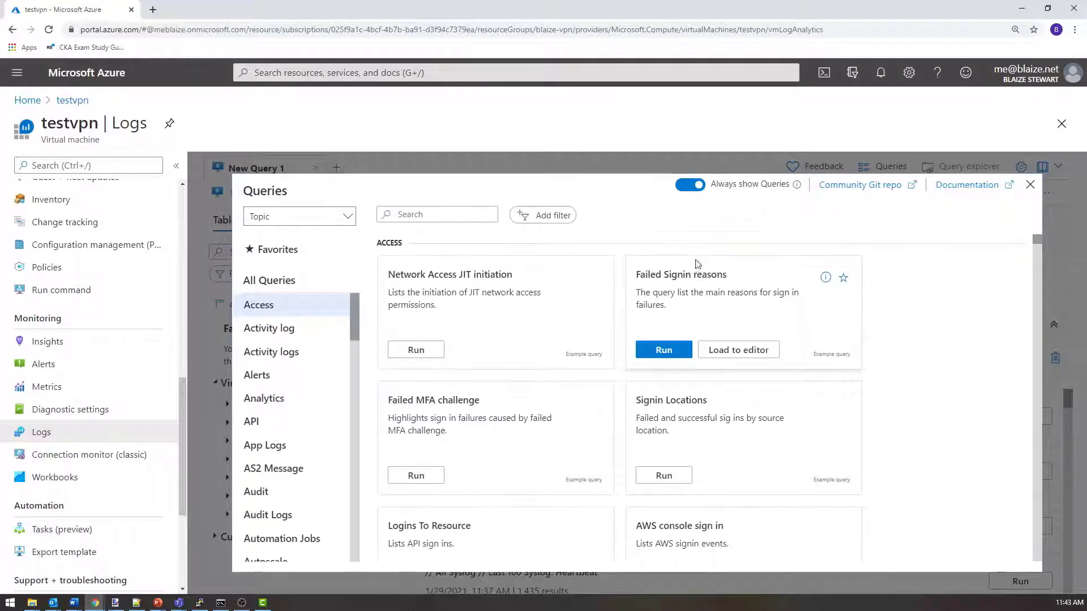
pyautogui.click(542, 215)
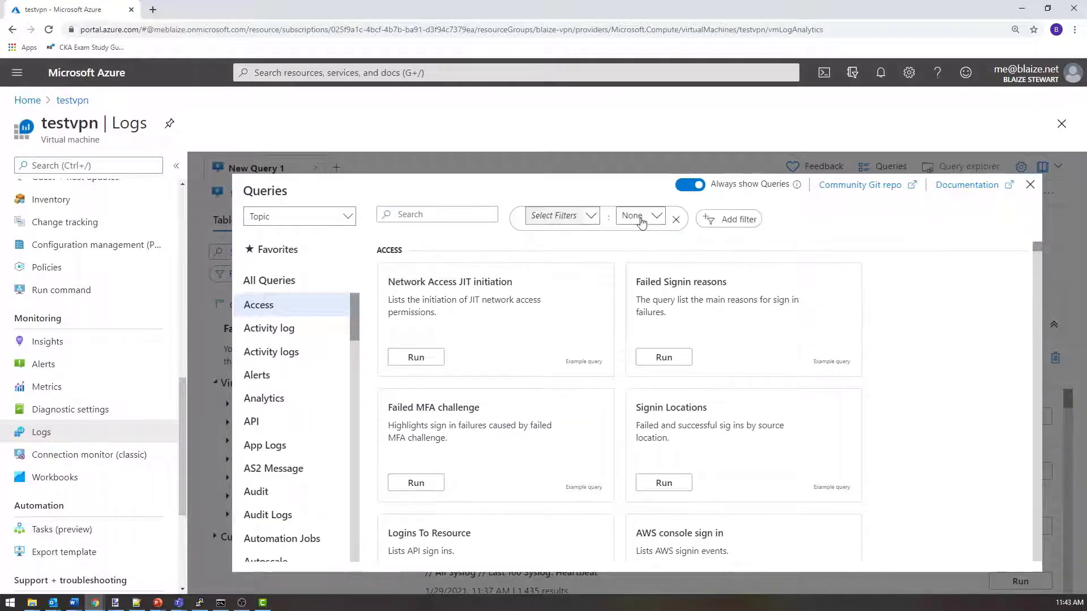
pyautogui.click(561, 215)
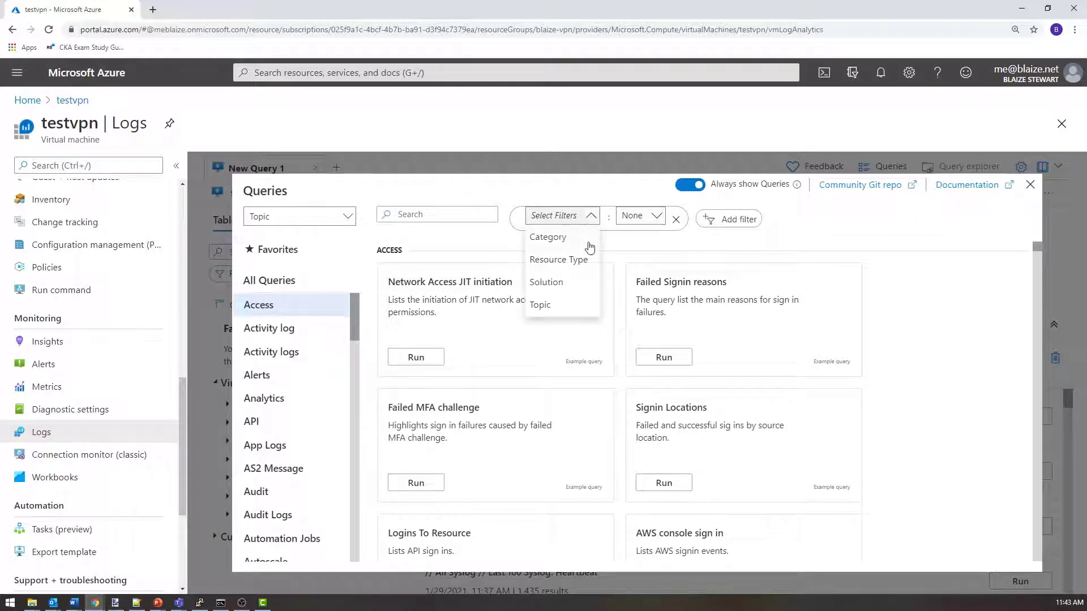
pyautogui.click(558, 260)
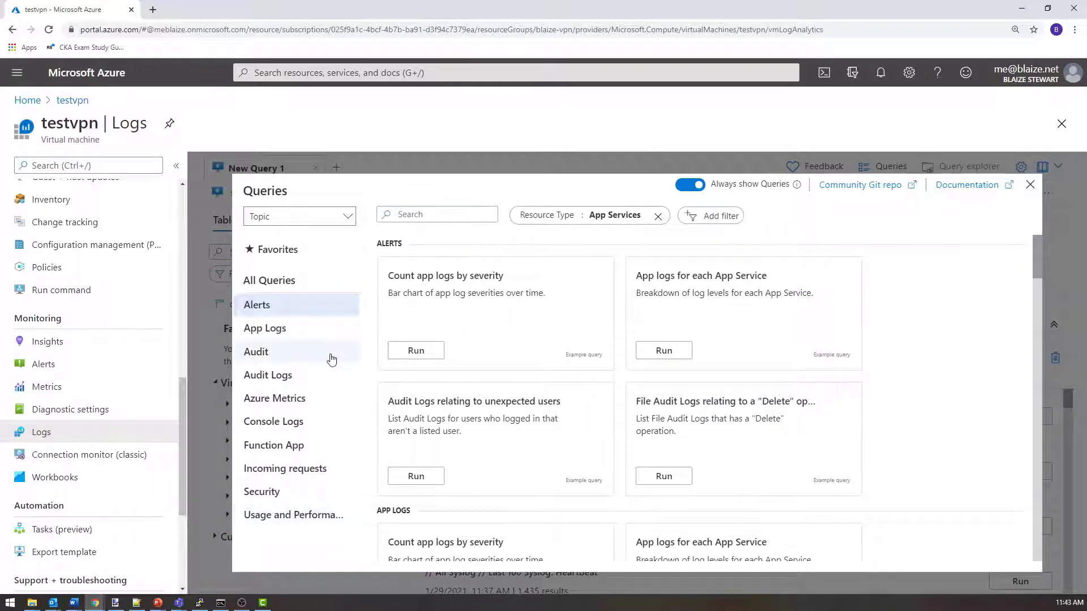
pyautogui.moveTo(337, 520)
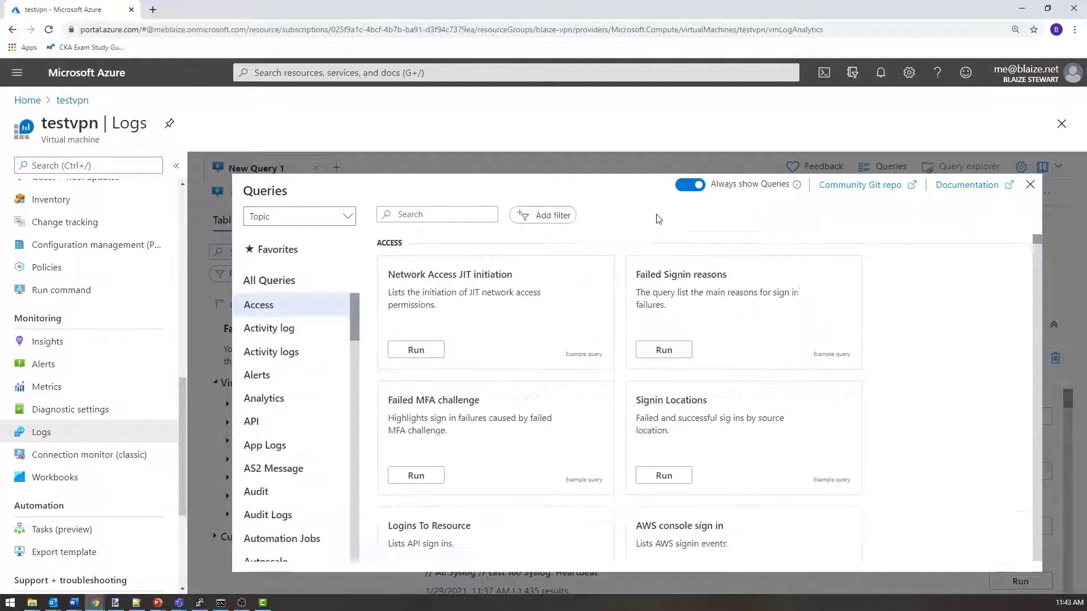
# - Start another gallery filter and list the filterable properties, keeping Virtual machines
pyautogui.click(549, 214)
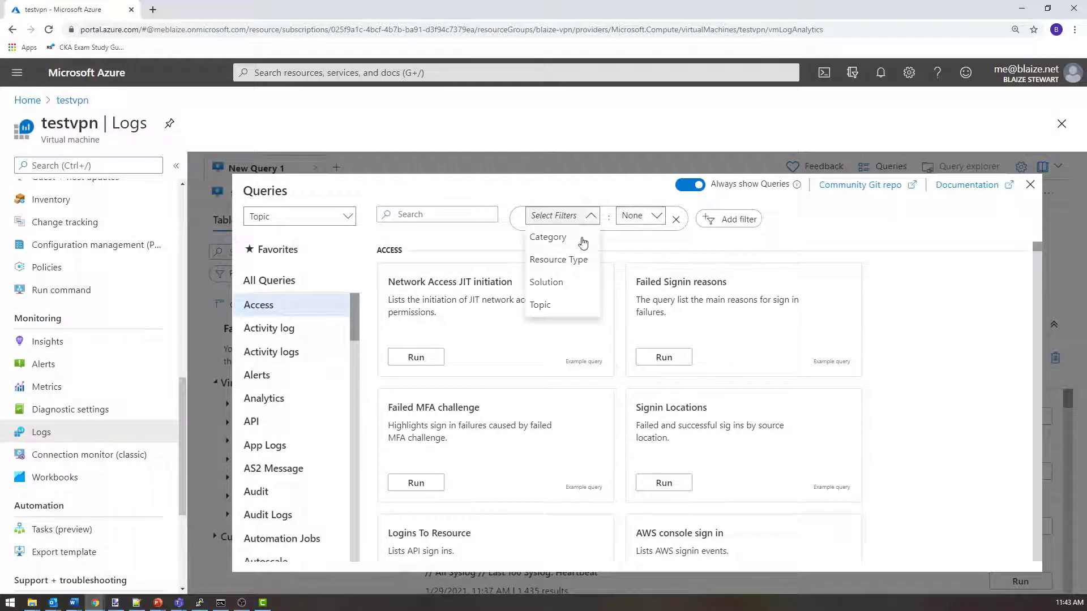
pyautogui.click(558, 259)
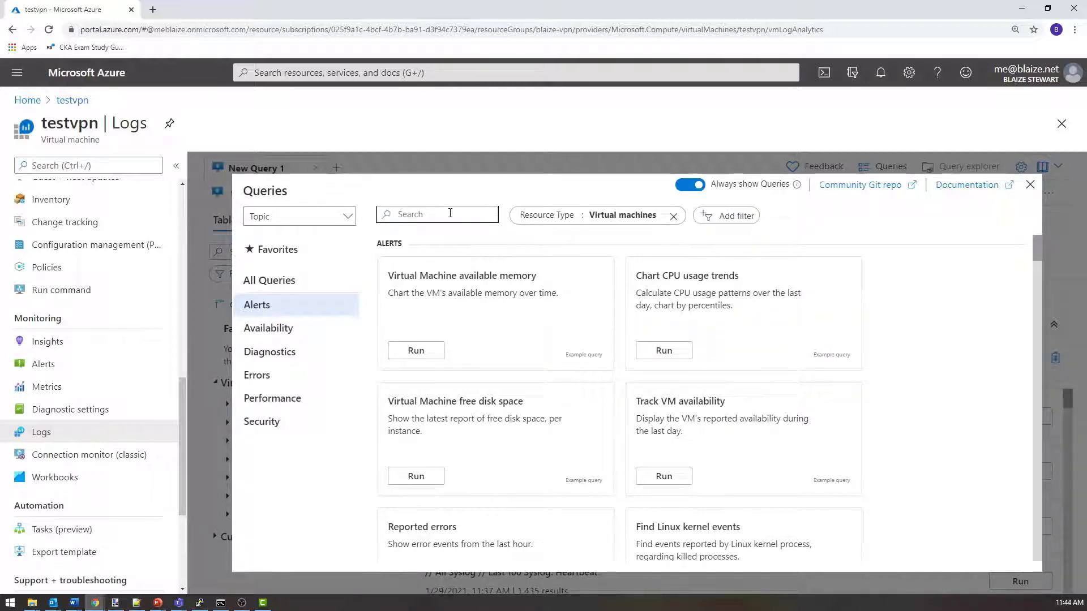
# - Search the gallery for syslog queries and run the 'Search in multiple tables' example
pyautogui.write('syslog')
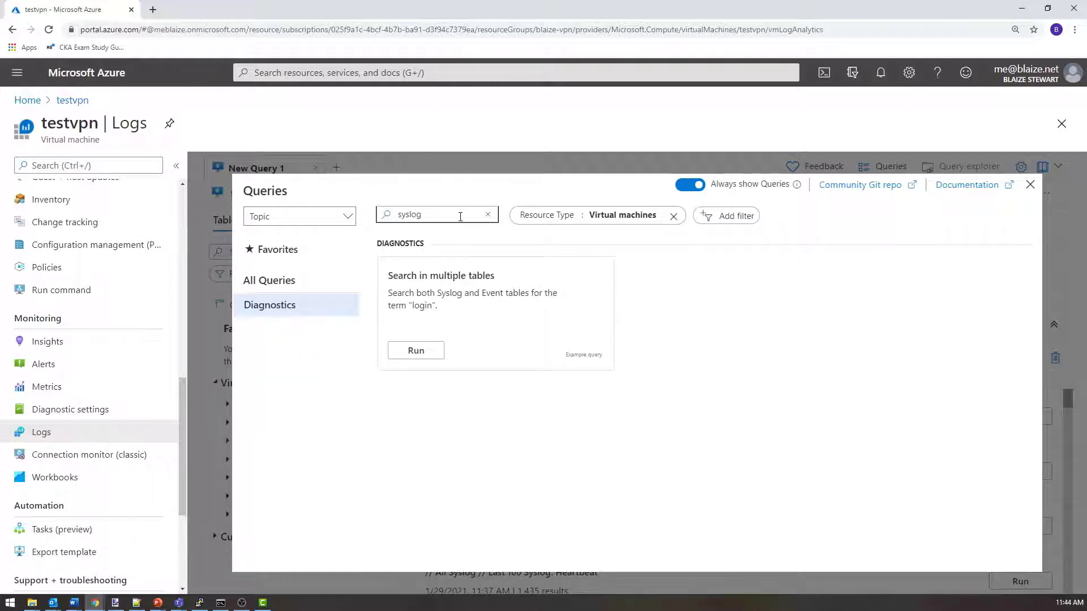
pyautogui.press('Backspace')
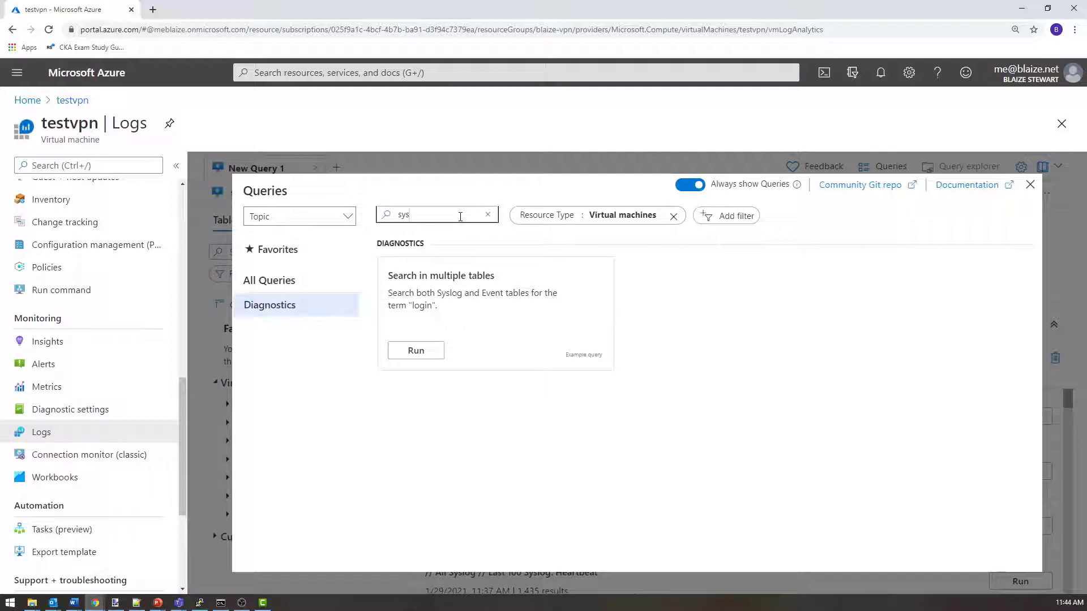
pyautogui.moveTo(467, 262)
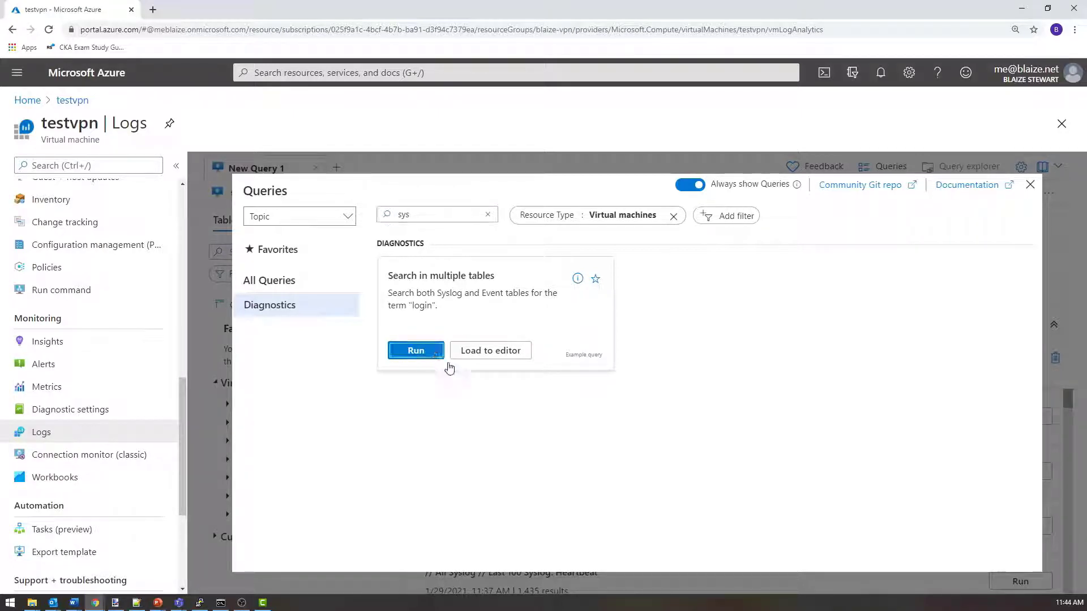
pyautogui.click(415, 350)
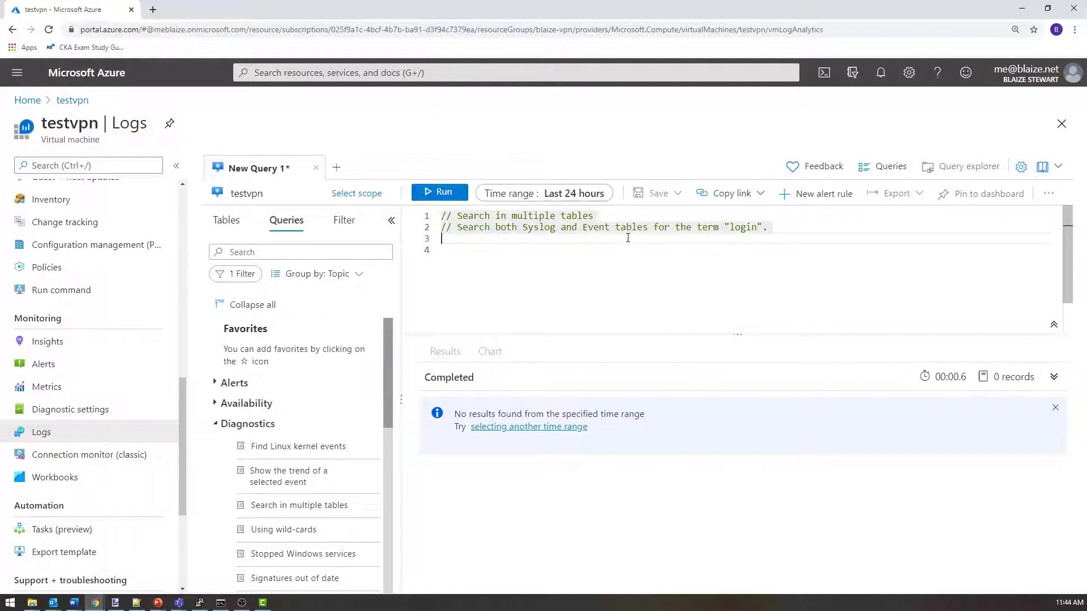
# - Replace the query with just Syslog via autocomplete and run it, returning 3 warning records
pyautogui.write('Sys')
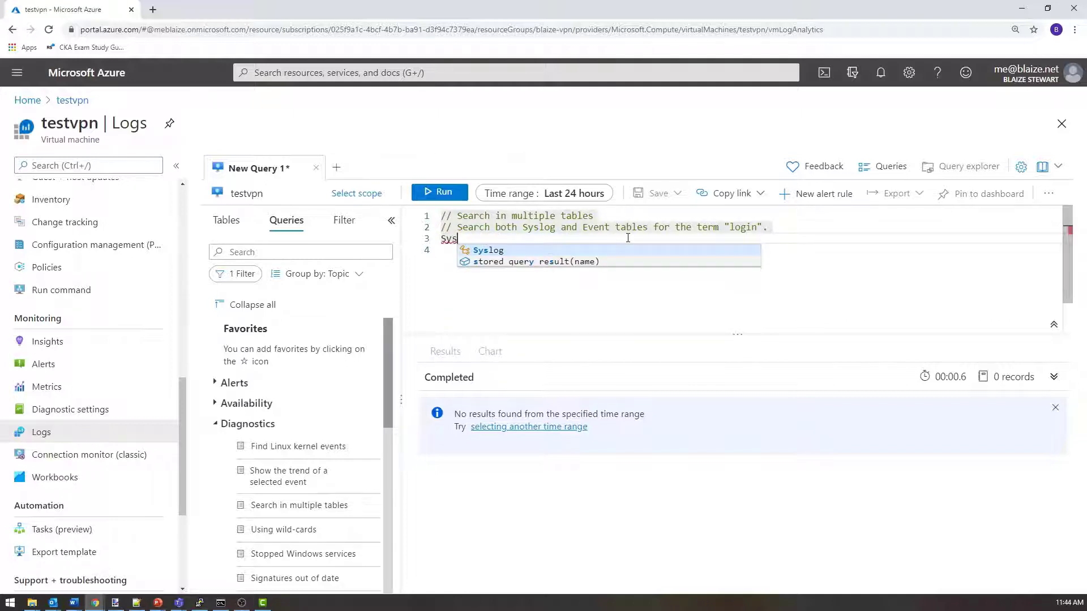
pyautogui.press('Enter')
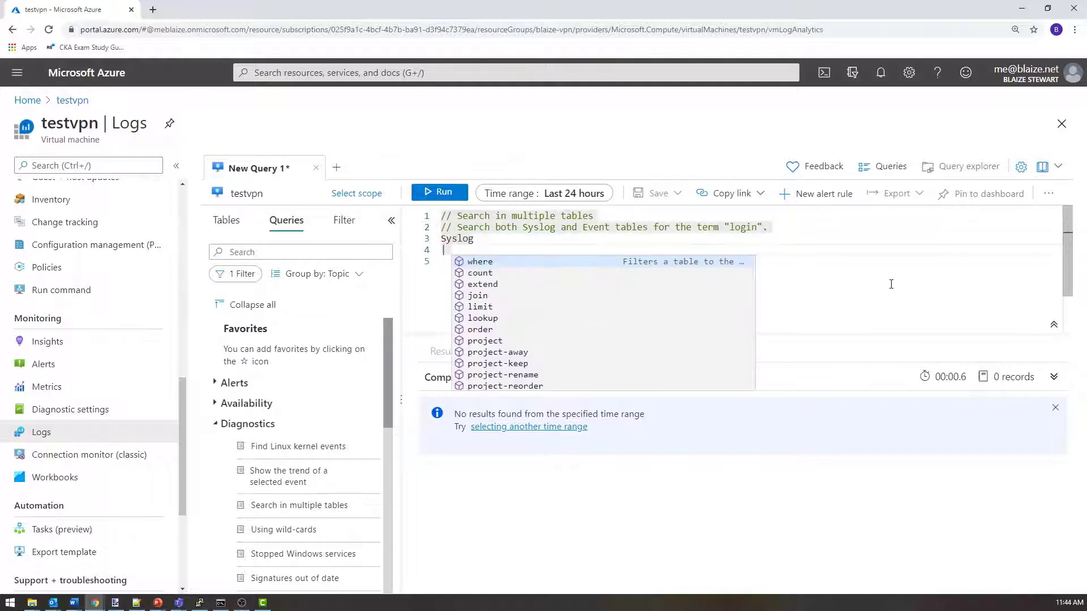
pyautogui.press('Escape')
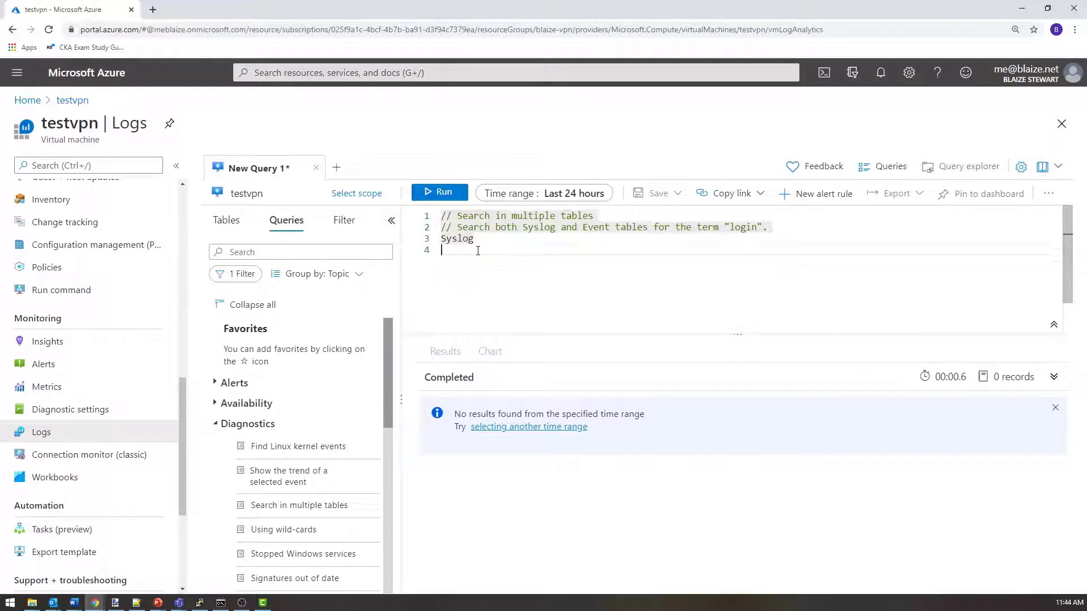
pyautogui.click(438, 192)
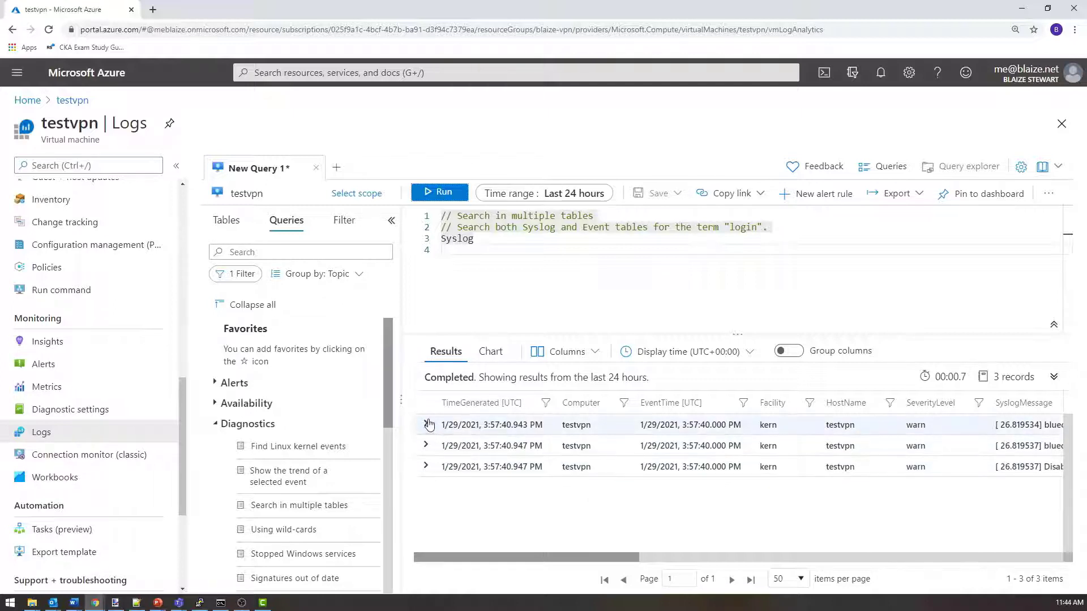
# - Expand the first kern warning record and read through its fields and bluechannel message
pyautogui.click(425, 424)
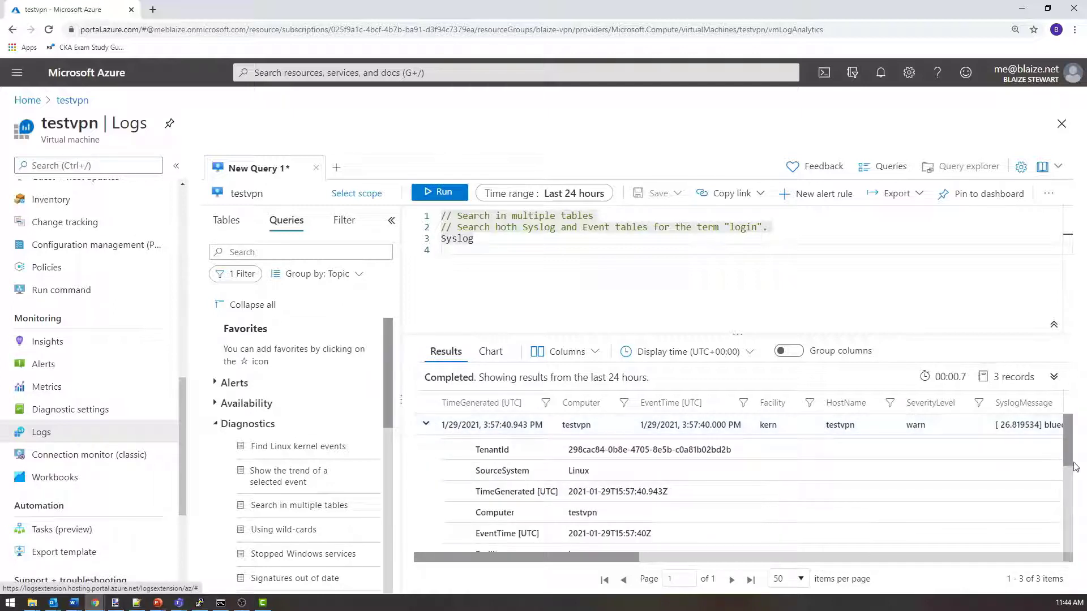
pyautogui.scroll(-3)
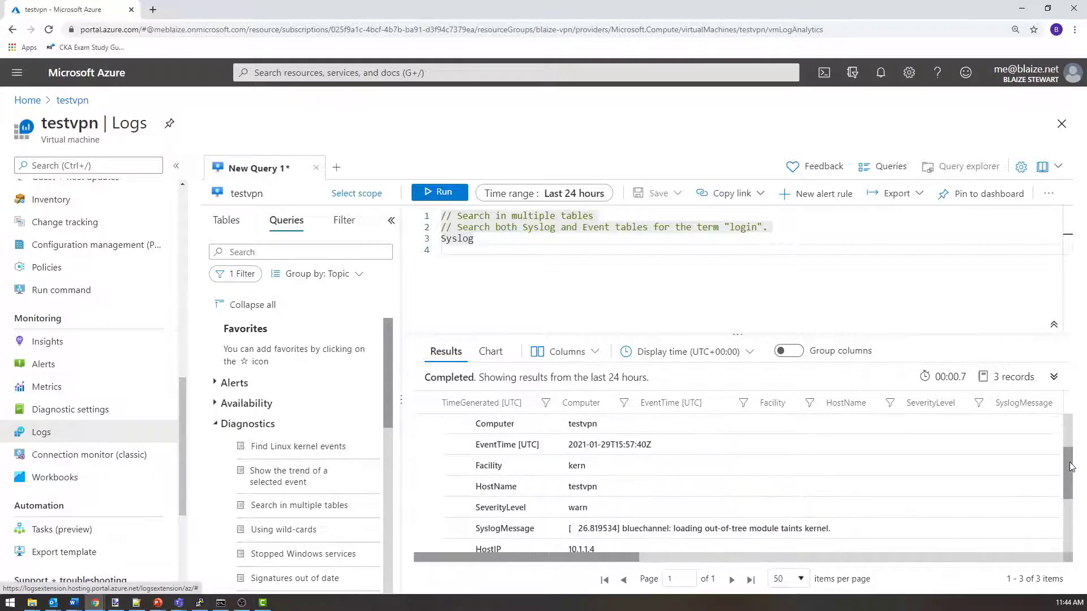
pyautogui.scroll(-3)
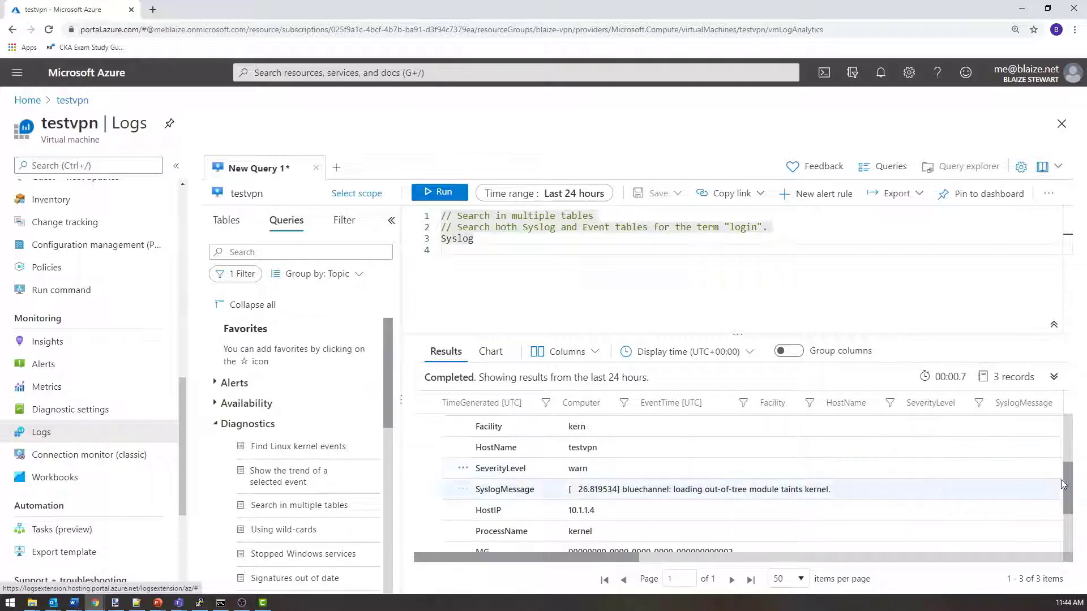
pyautogui.scroll(-3)
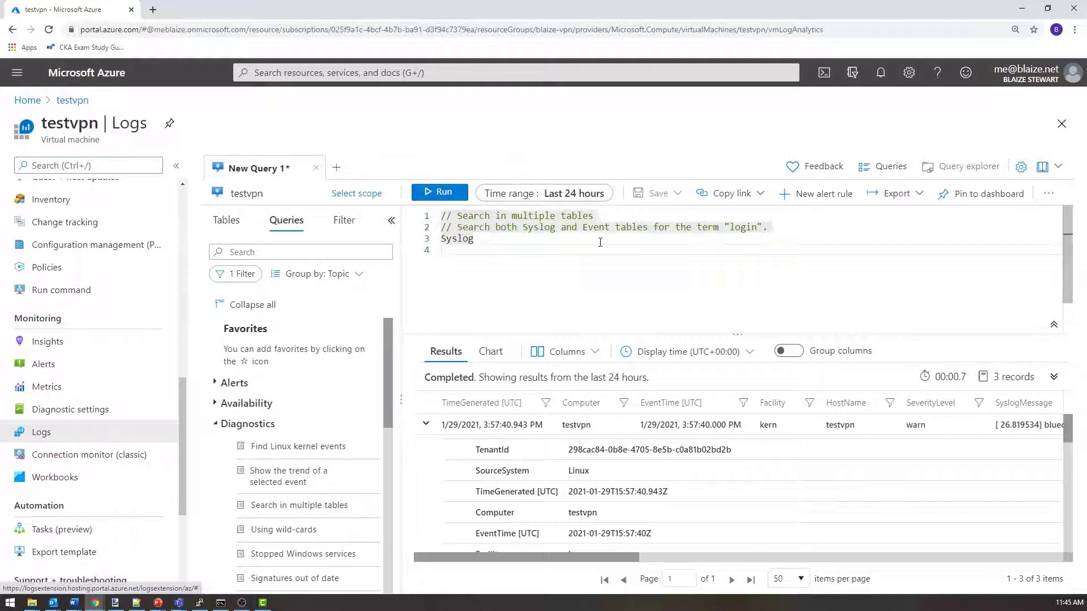
pyautogui.moveTo(603, 258)
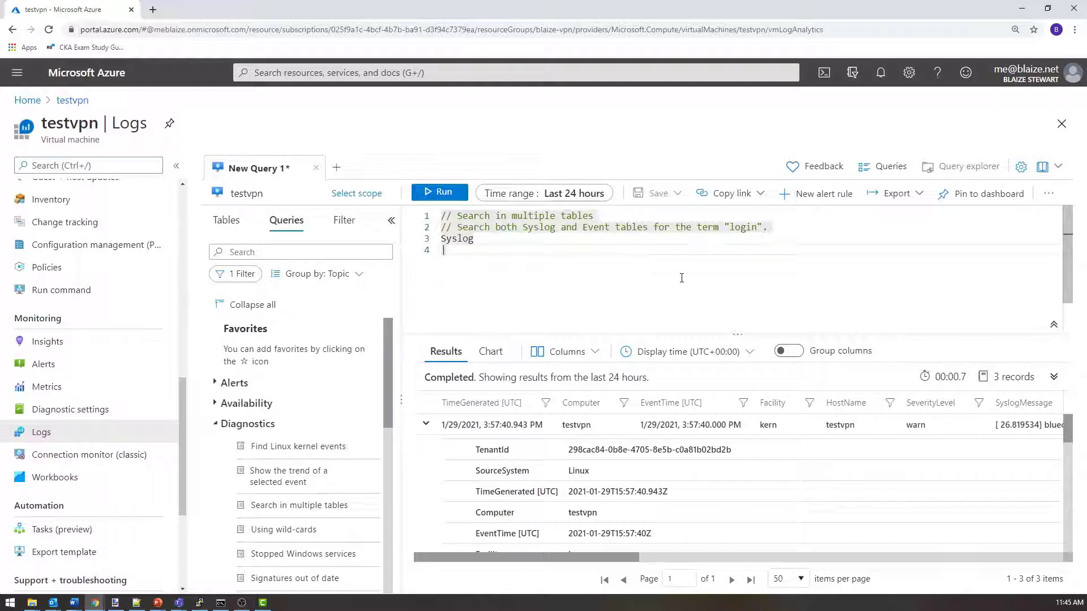
# - Add '| where SeverityLevel == "warn"' to the Syslog query and run it, returning 3 records
pyautogui.write('| where SeverityLevel')
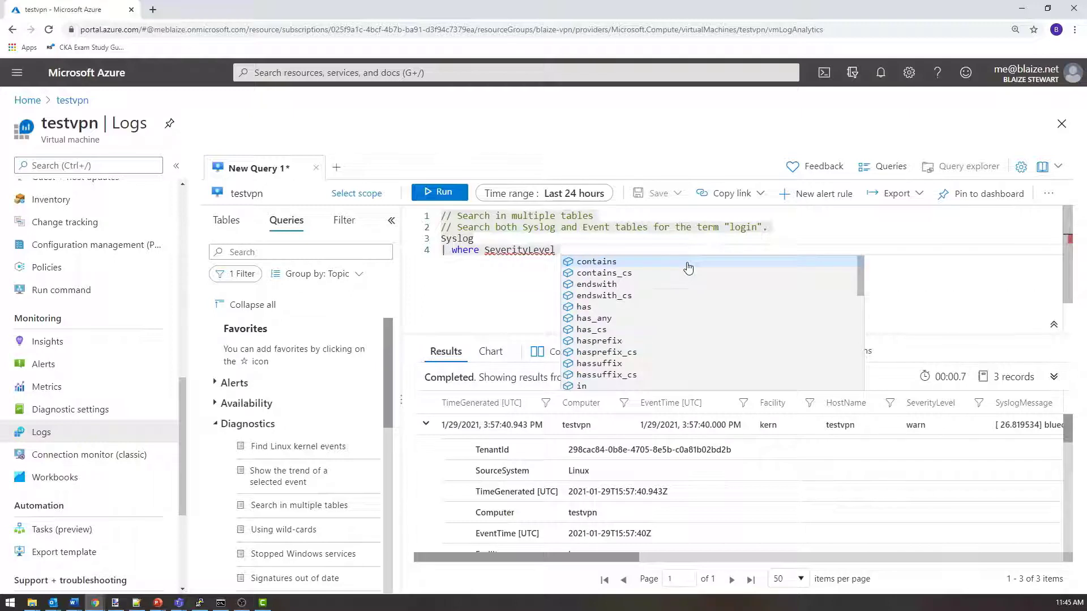
pyautogui.write('== "warn"')
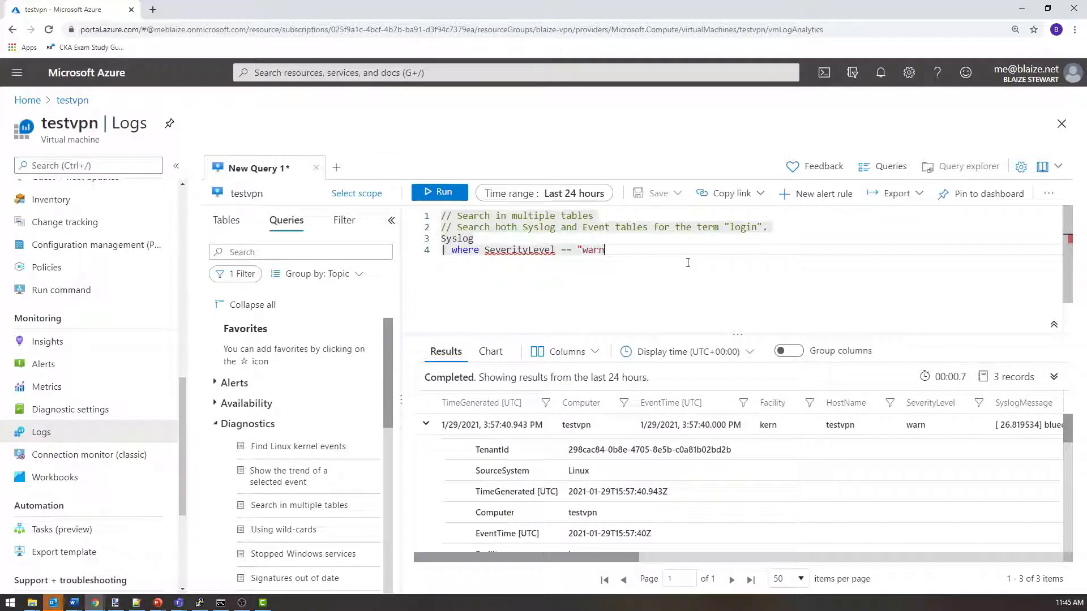
pyautogui.click(439, 193)
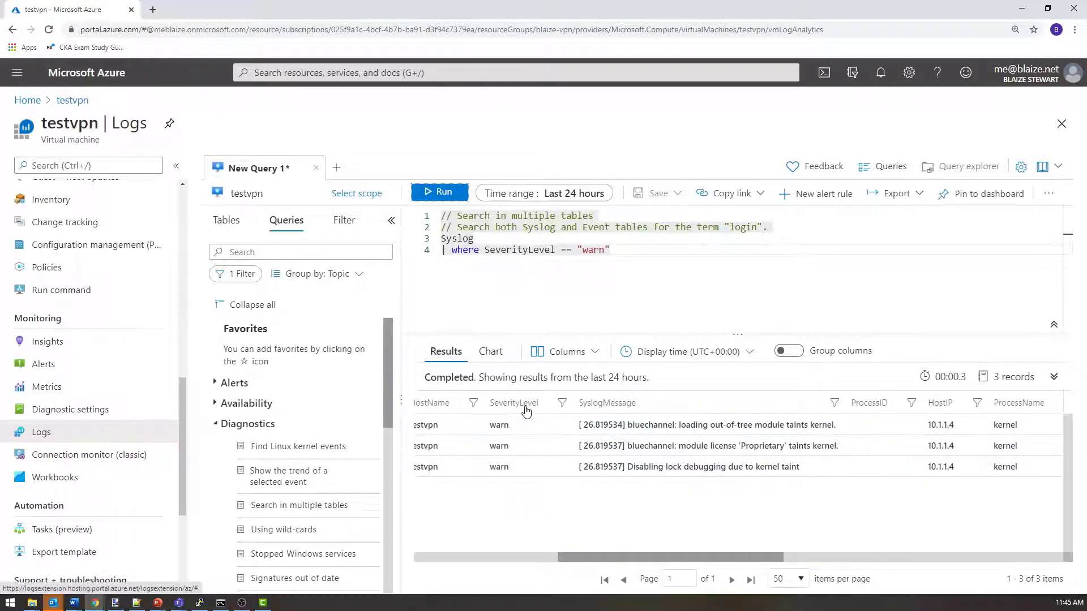
pyautogui.moveTo(630, 560)
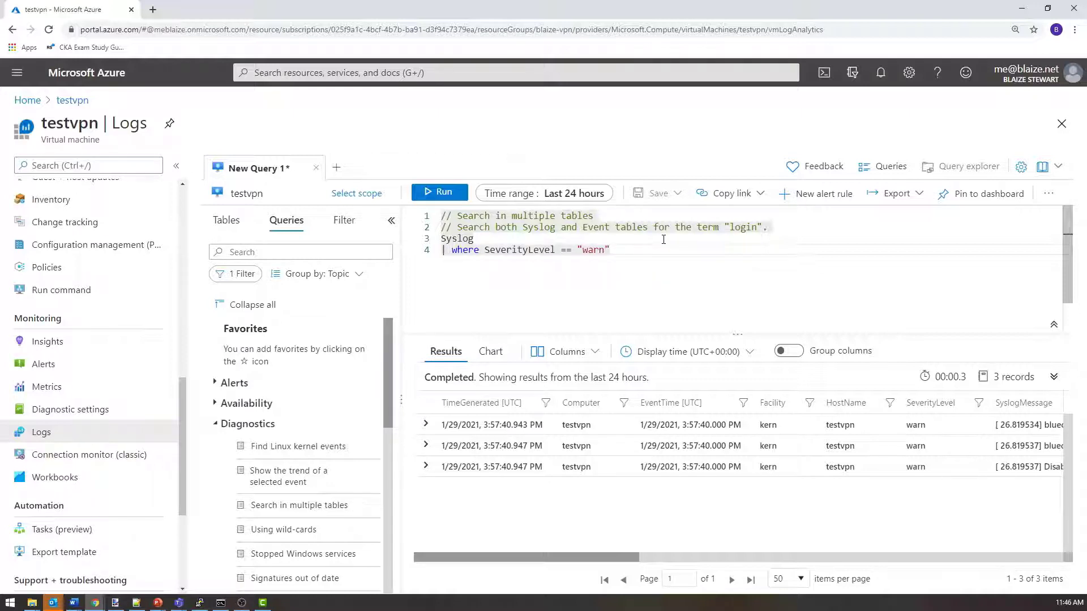
# - Read the Kusto query language reference in Microsoft Docs, then return to the testvpn query tab
pyautogui.click(1053, 166)
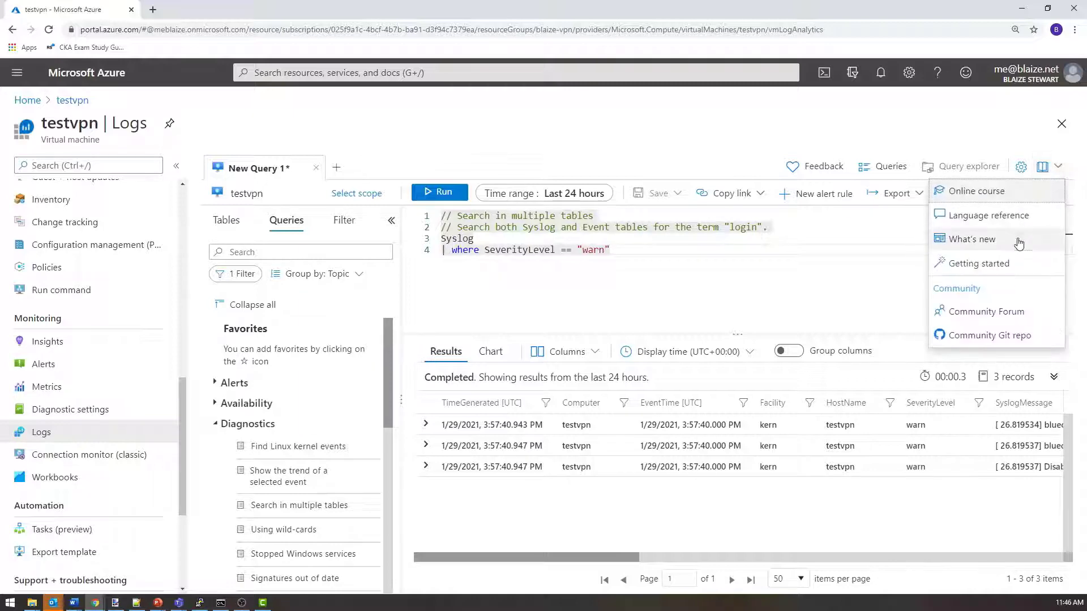
pyautogui.click(990, 215)
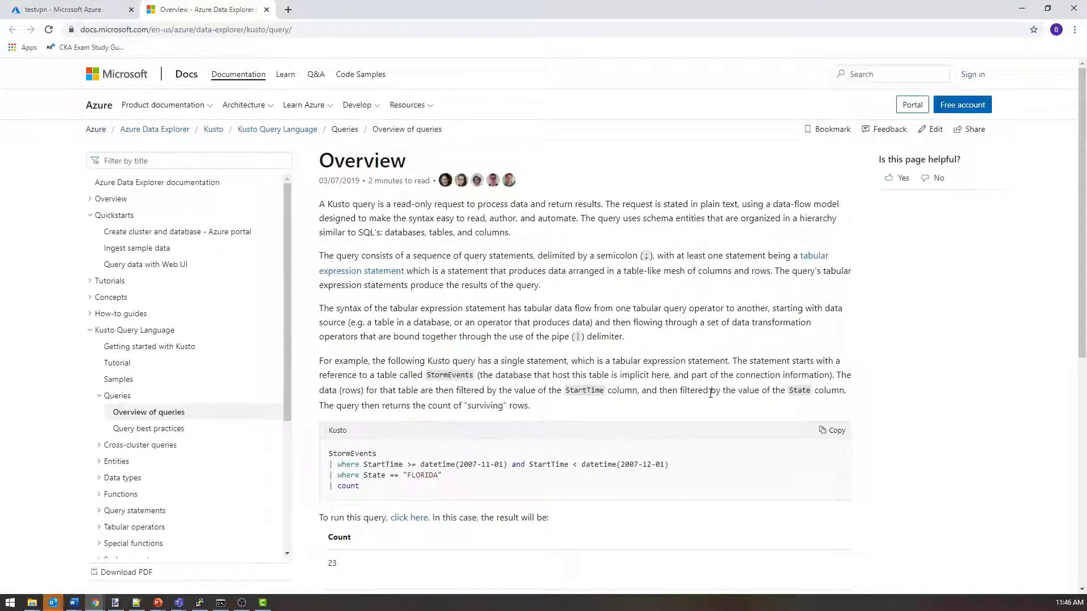
pyautogui.scroll(-3)
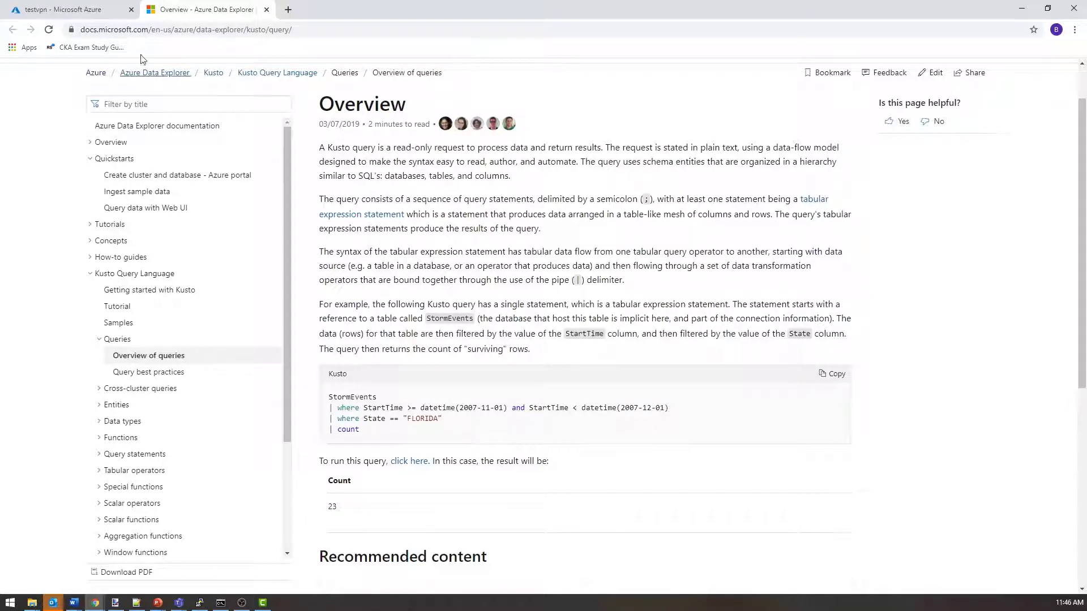
pyautogui.click(62, 9)
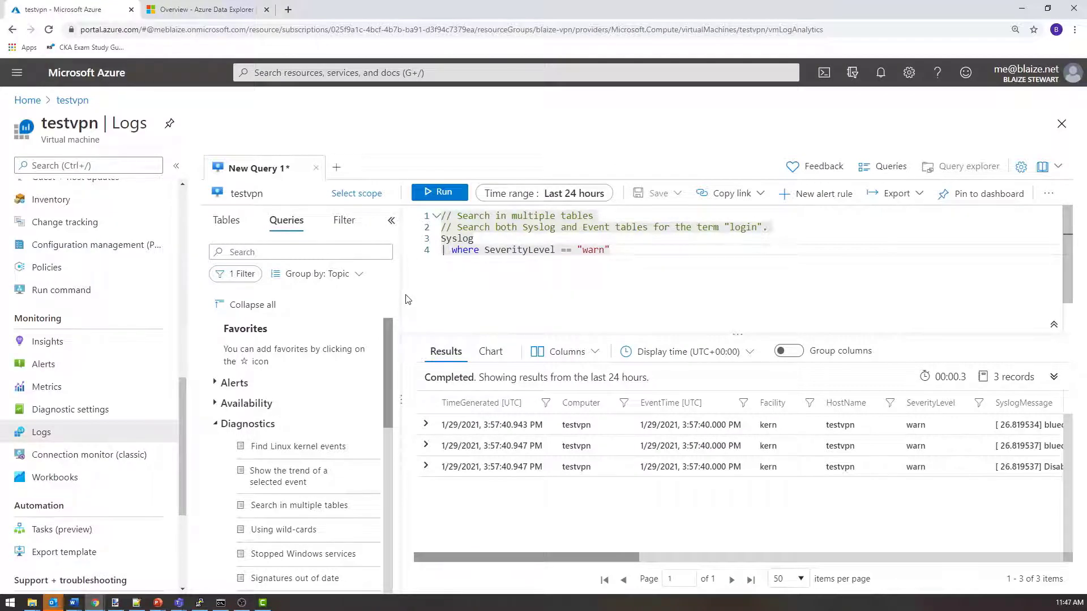
# - Show the Tables pane and expand the VMProcess table to reveal its columns
pyautogui.click(226, 219)
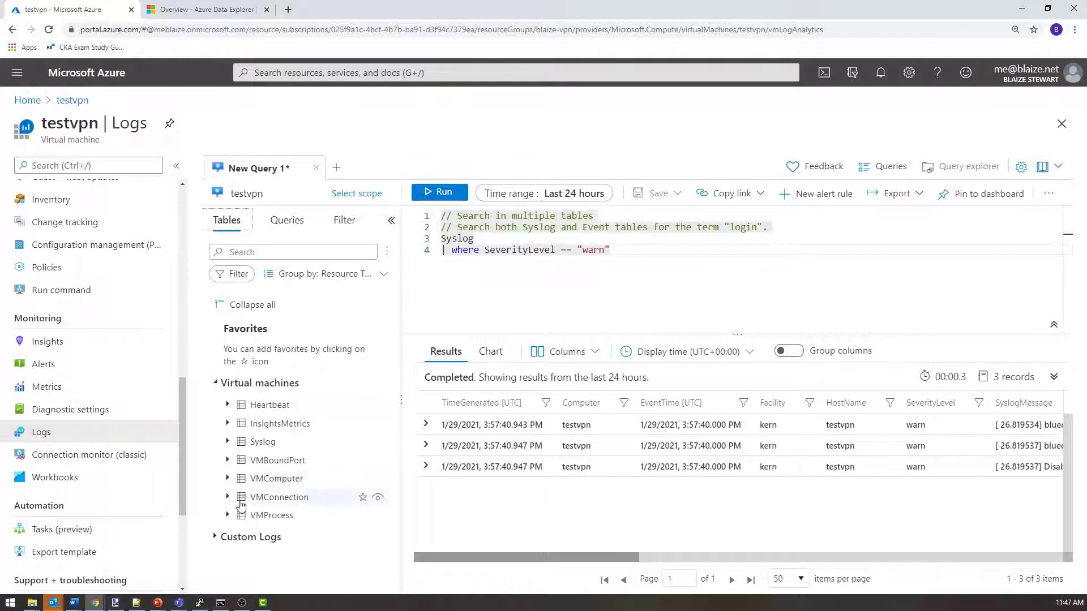
pyautogui.moveTo(276, 404)
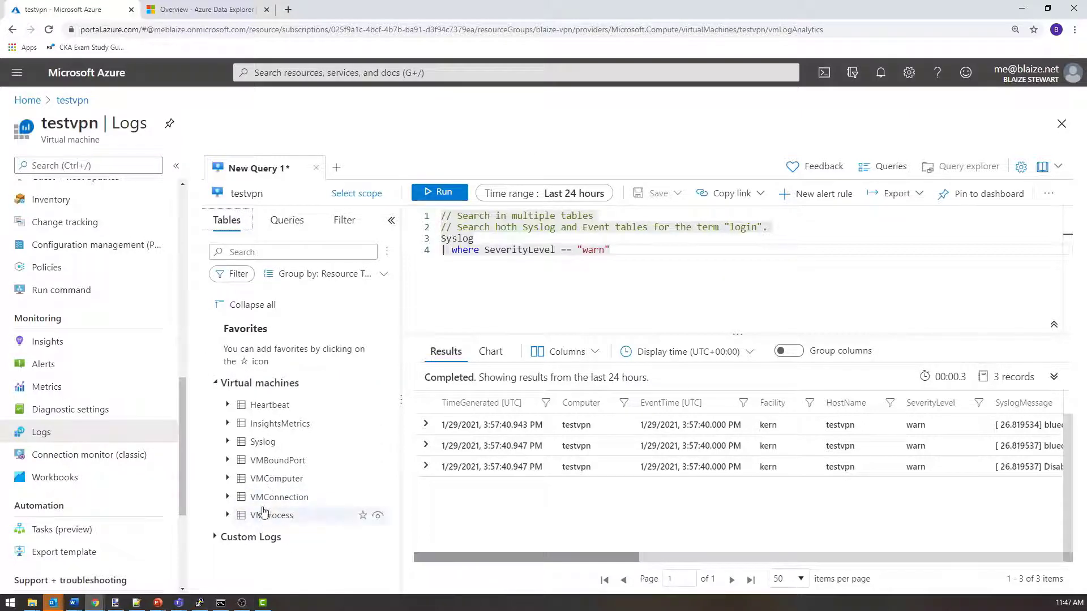
pyautogui.moveTo(48, 387)
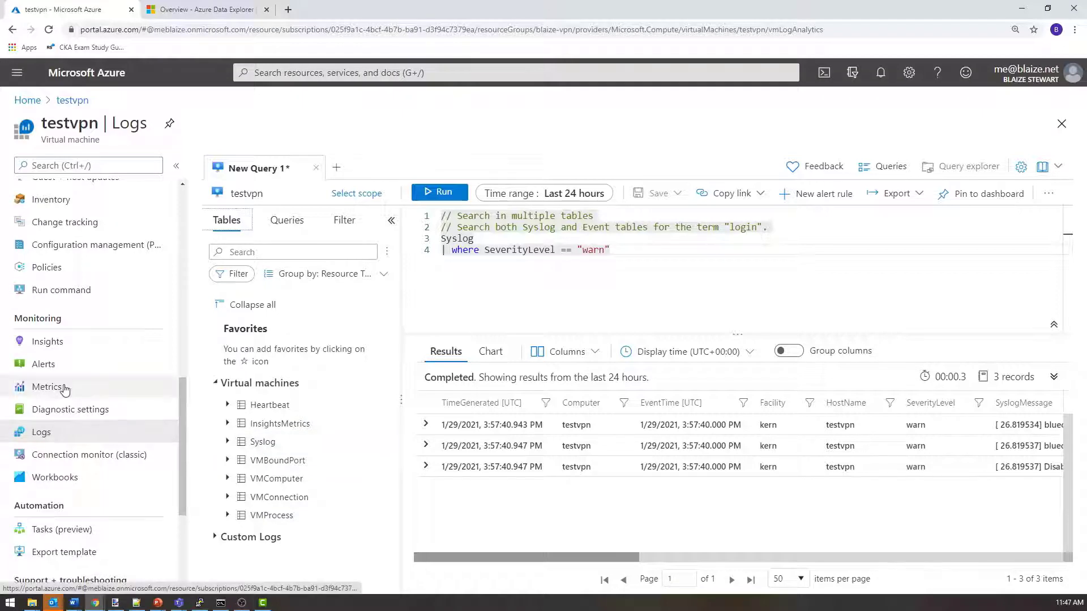
pyautogui.moveTo(70, 409)
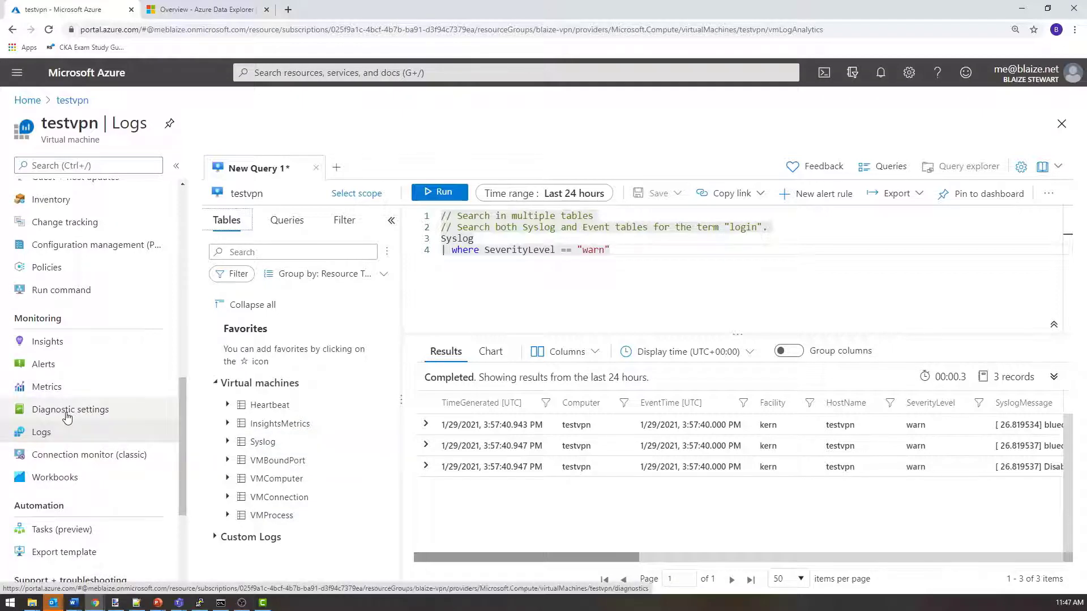
pyautogui.moveTo(83, 415)
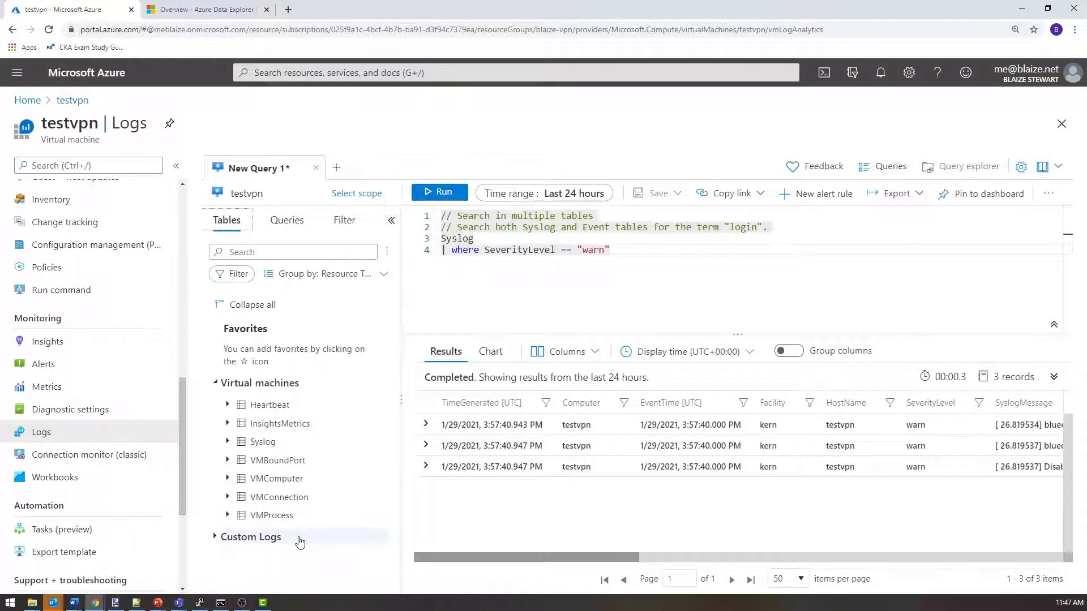
pyautogui.moveTo(232, 495)
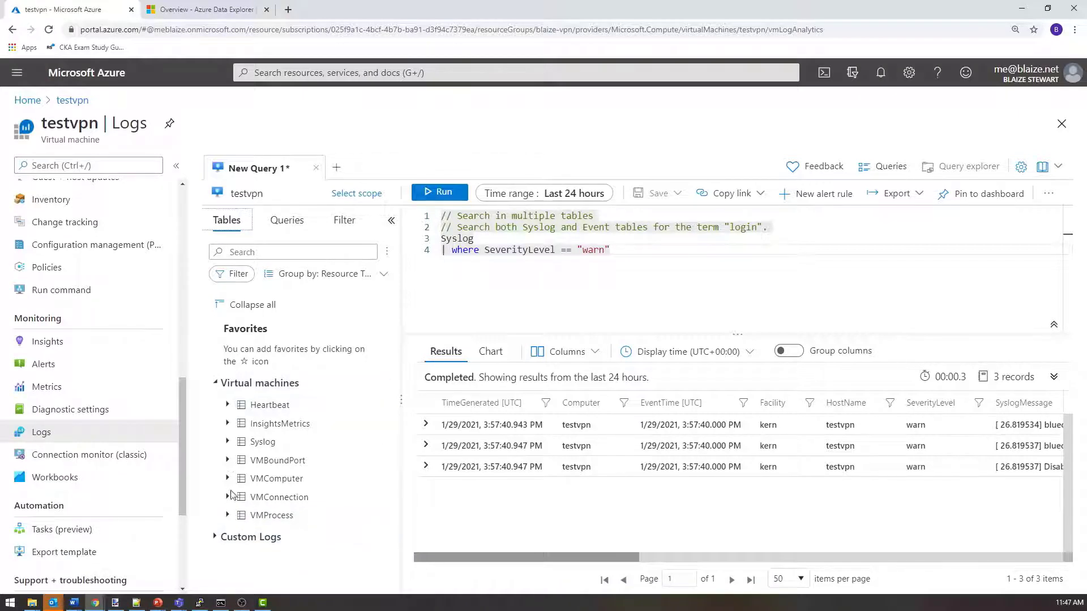
pyautogui.click(227, 515)
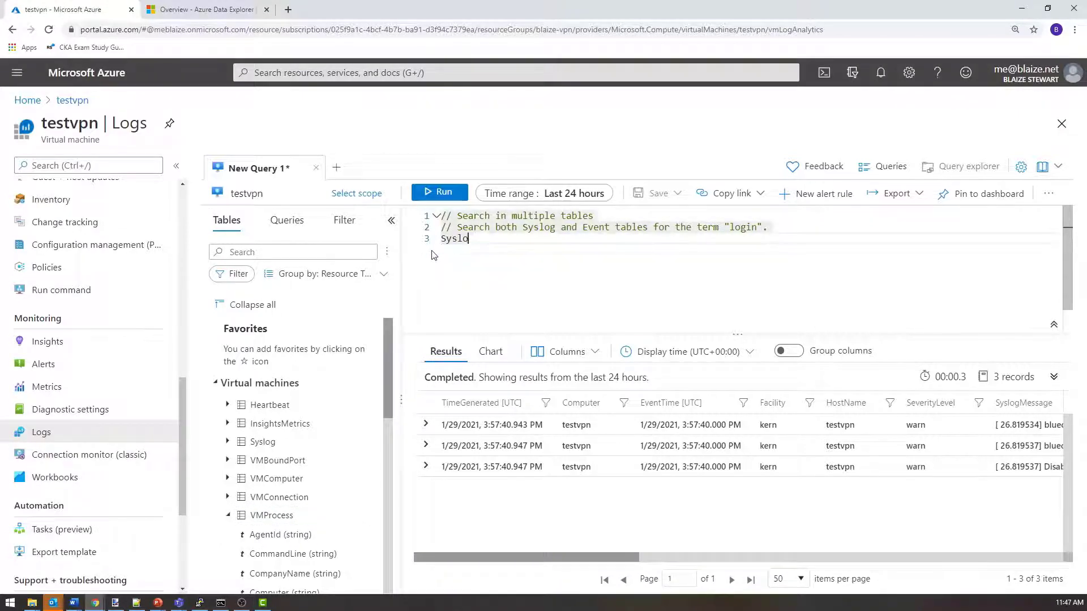
# - Query VMProcess instead of Syslog, returning 646 records, and select the openvpn DisplayName value
pyautogui.write('MV')
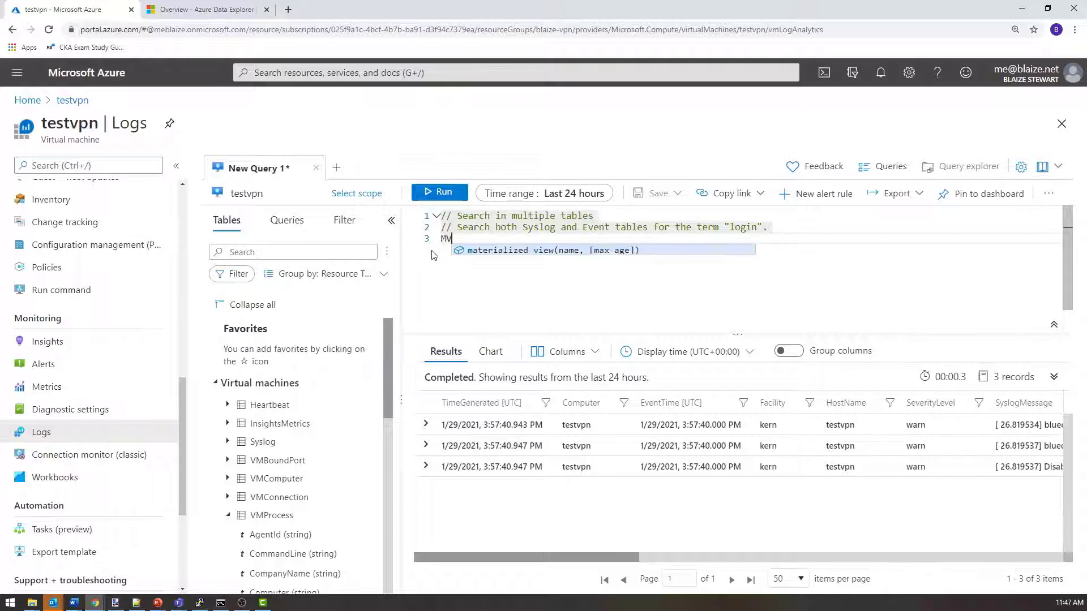
pyautogui.write('VMProcess')
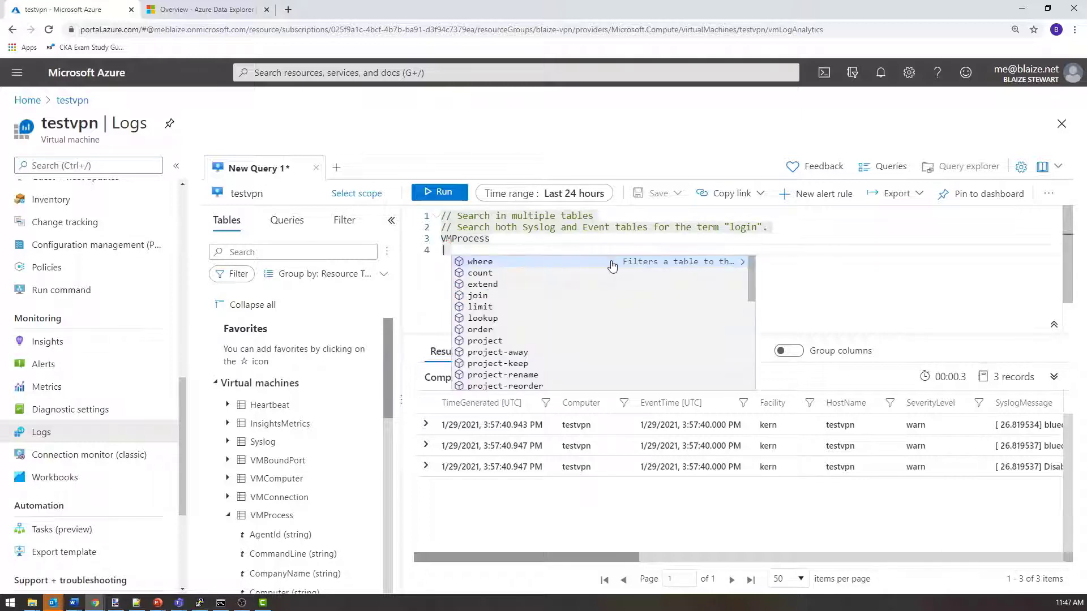
pyautogui.click(439, 193)
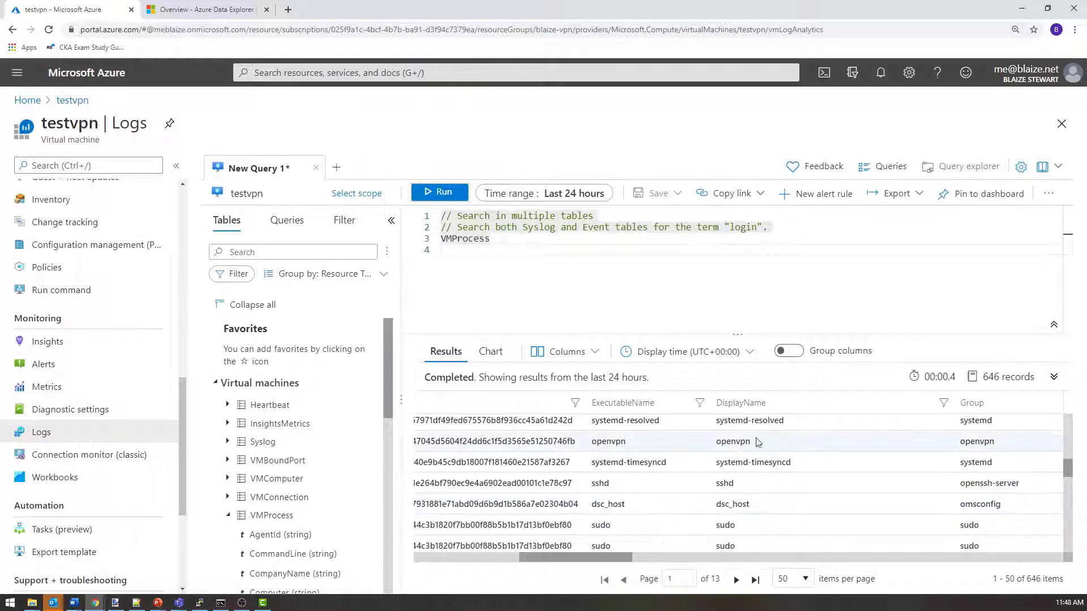
pyautogui.doubleClick(733, 441)
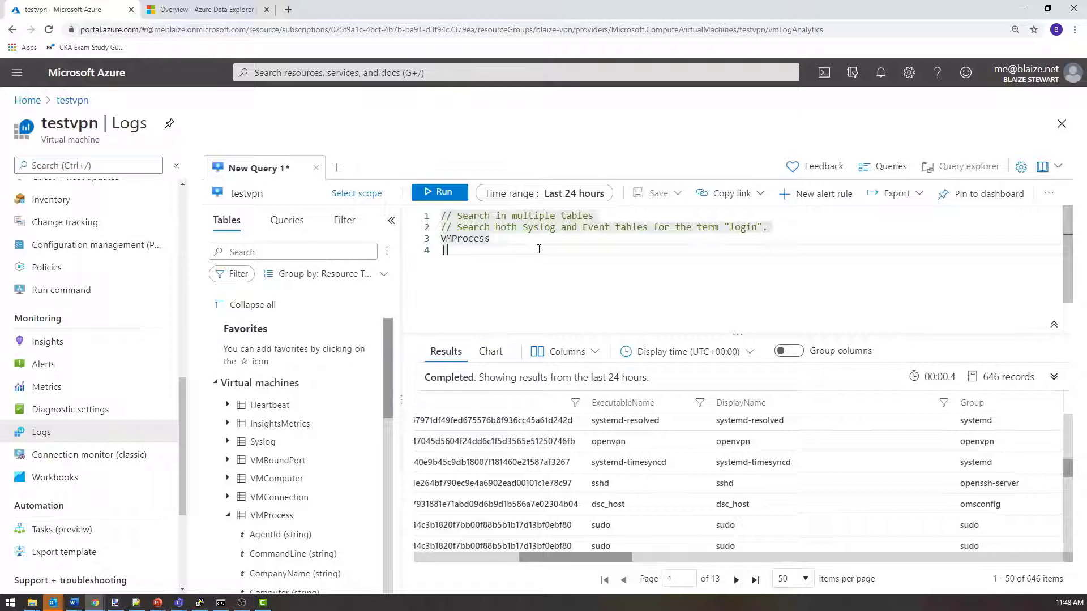
# - Add '| where DisplayName == "openvpn"' and run it, returning 21 records
pyautogui.write('|')
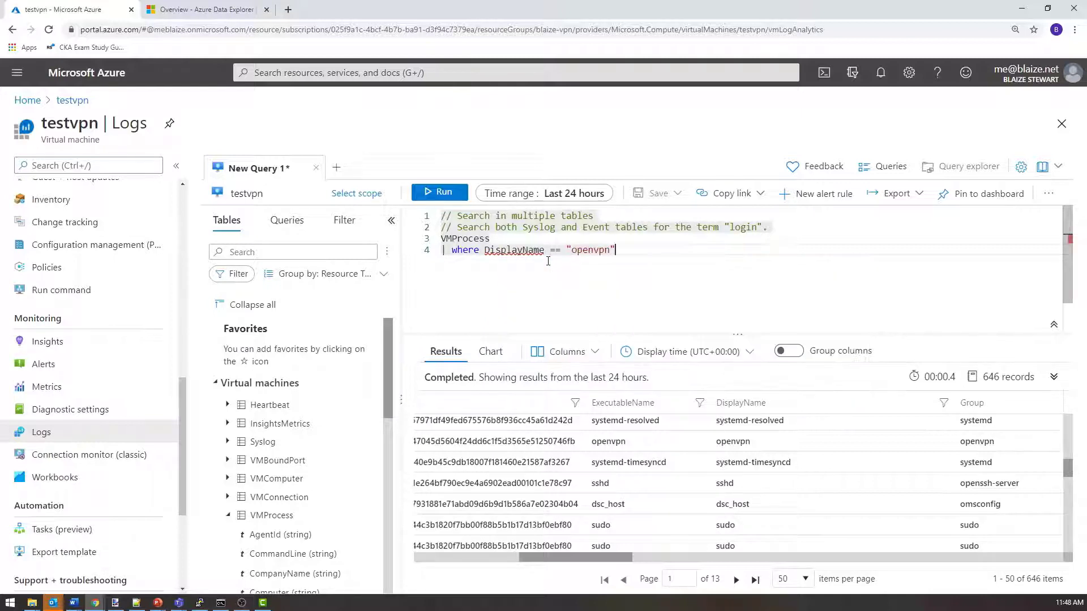
pyautogui.click(440, 193)
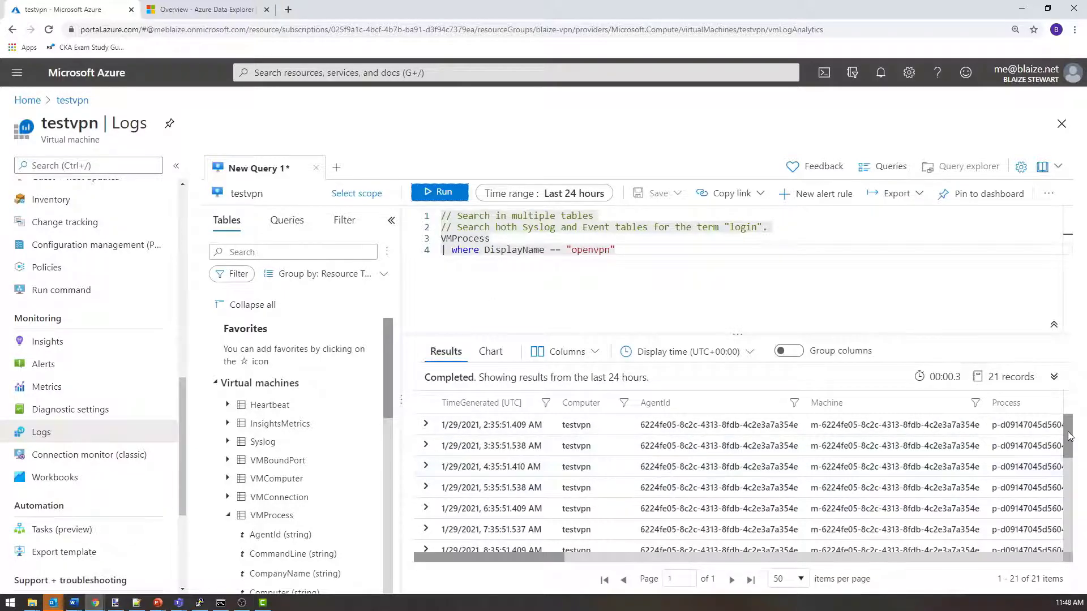
pyautogui.scroll(-3)
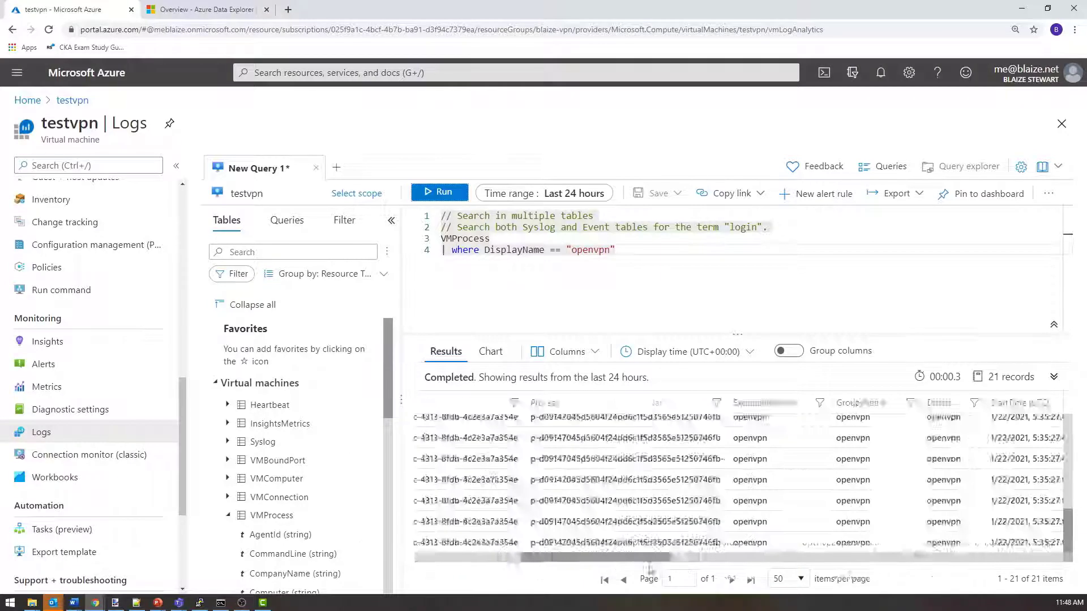
pyautogui.hscroll(3)
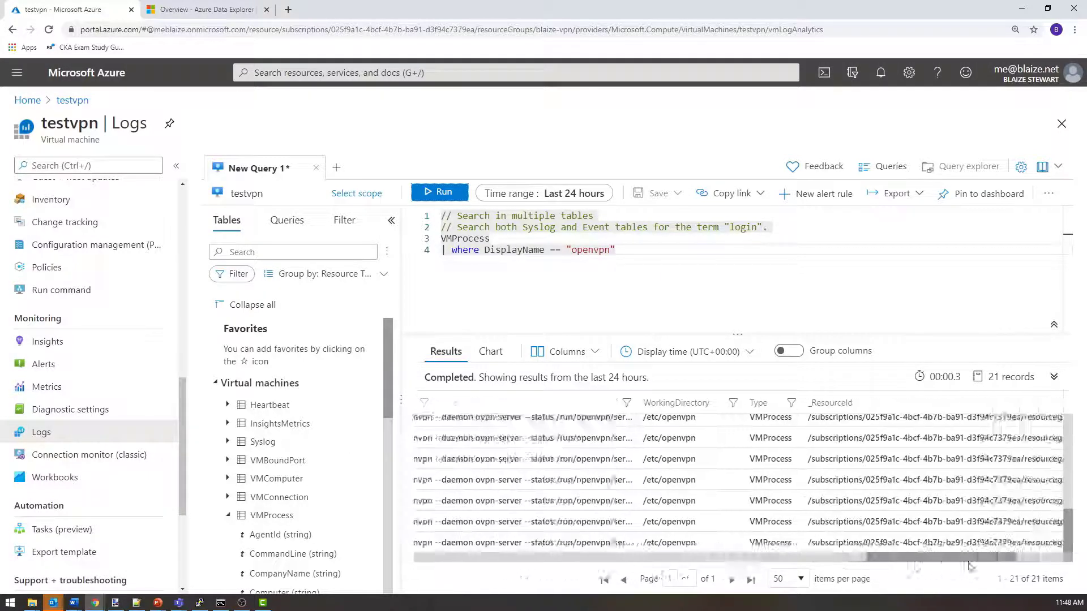
pyautogui.hscroll(3)
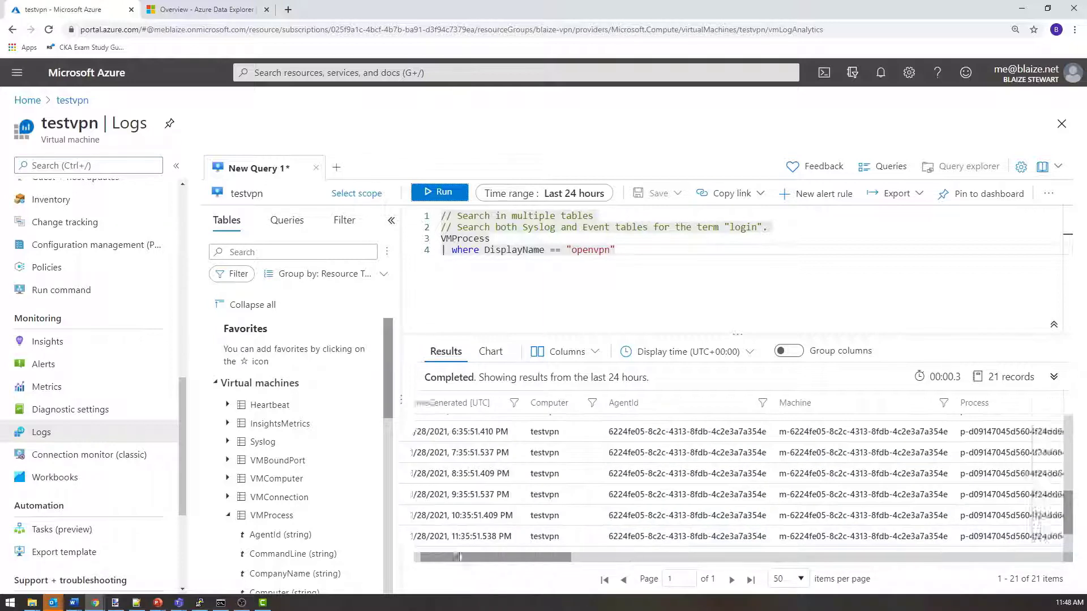
# - Expand one openvpn process record and scroll through its fields
pyautogui.click(426, 431)
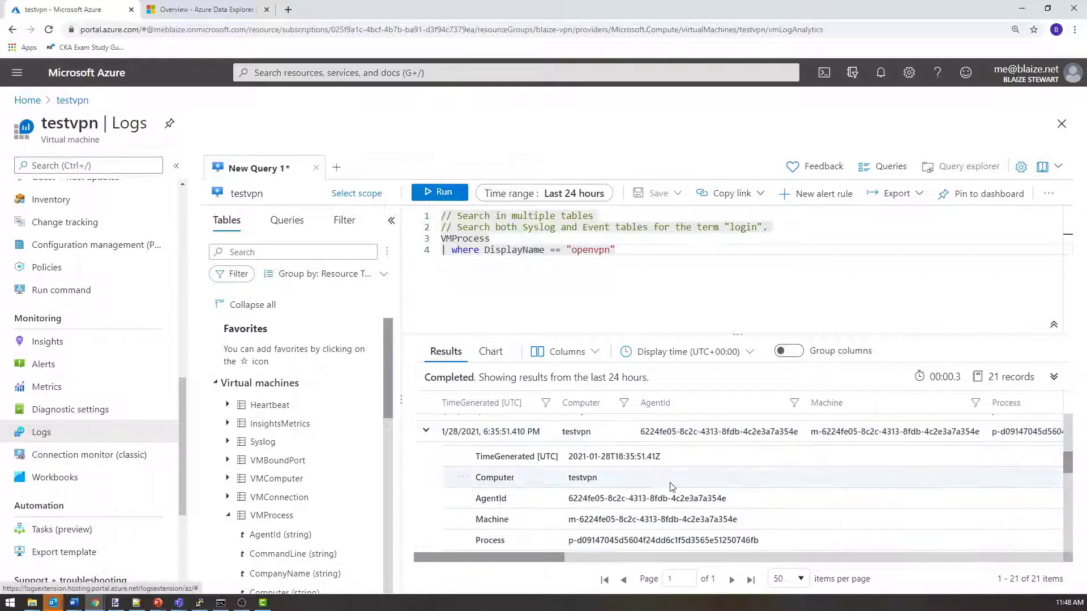
pyautogui.scroll(-3)
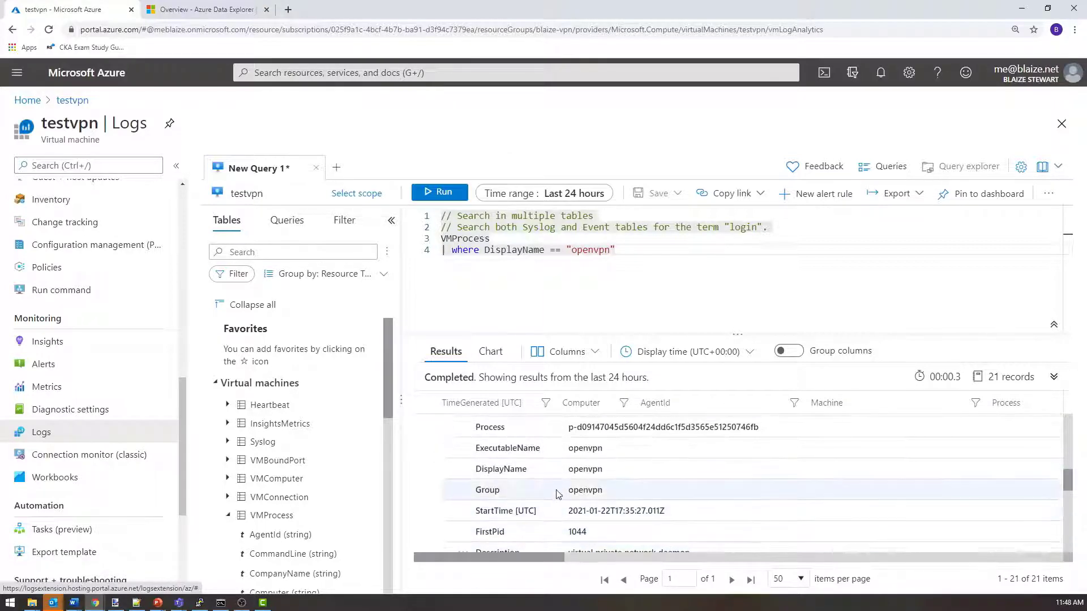
pyautogui.scroll(-3)
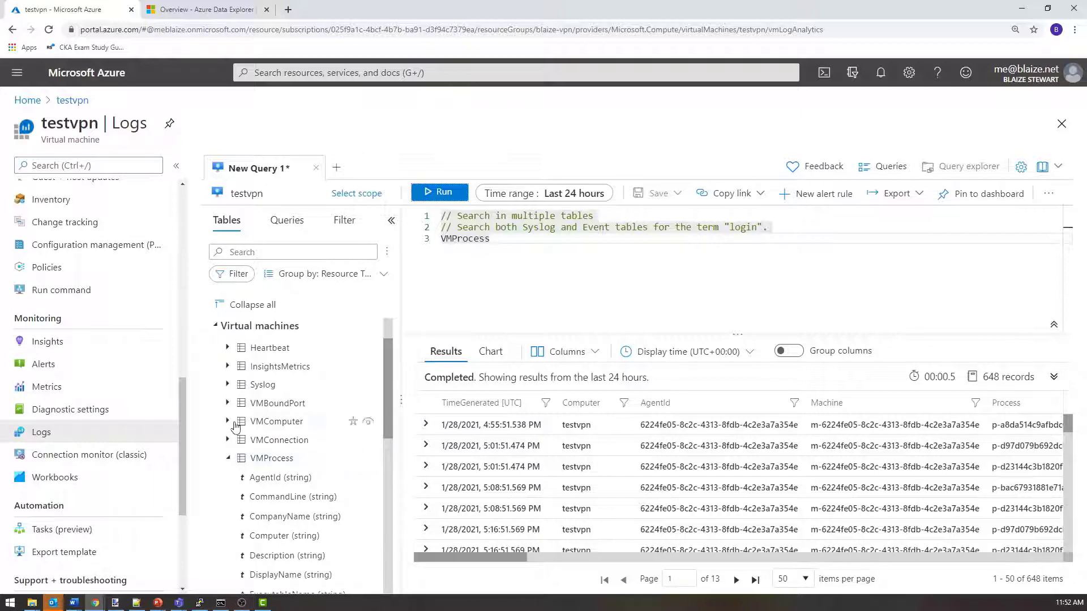
pyautogui.moveTo(231, 408)
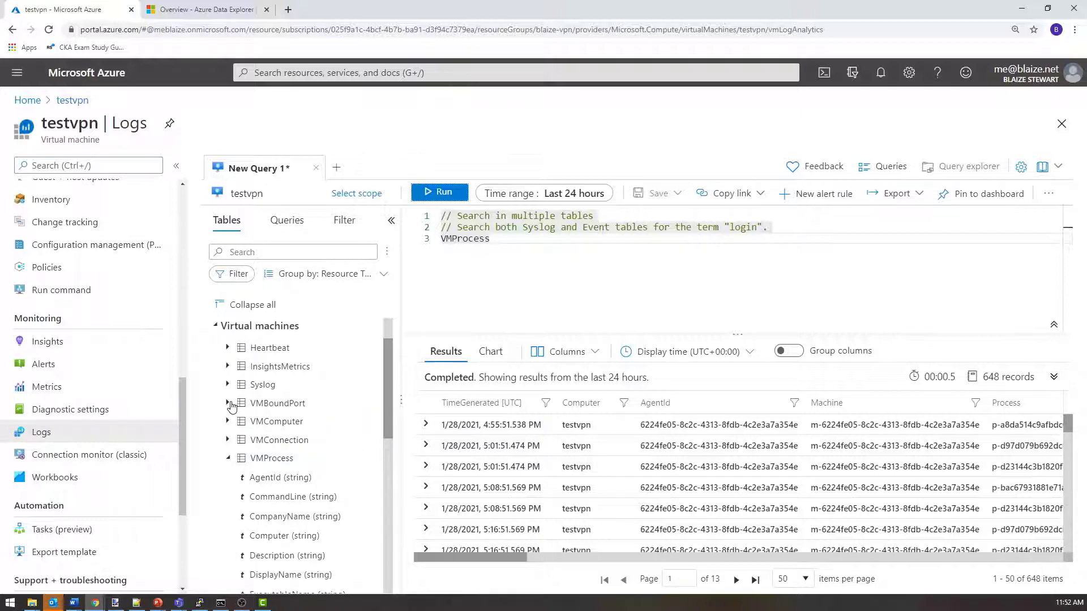
# - Query the VMBoundPort table via autocomplete and run it, returning 7,562 bound-port records
pyautogui.click(228, 403)
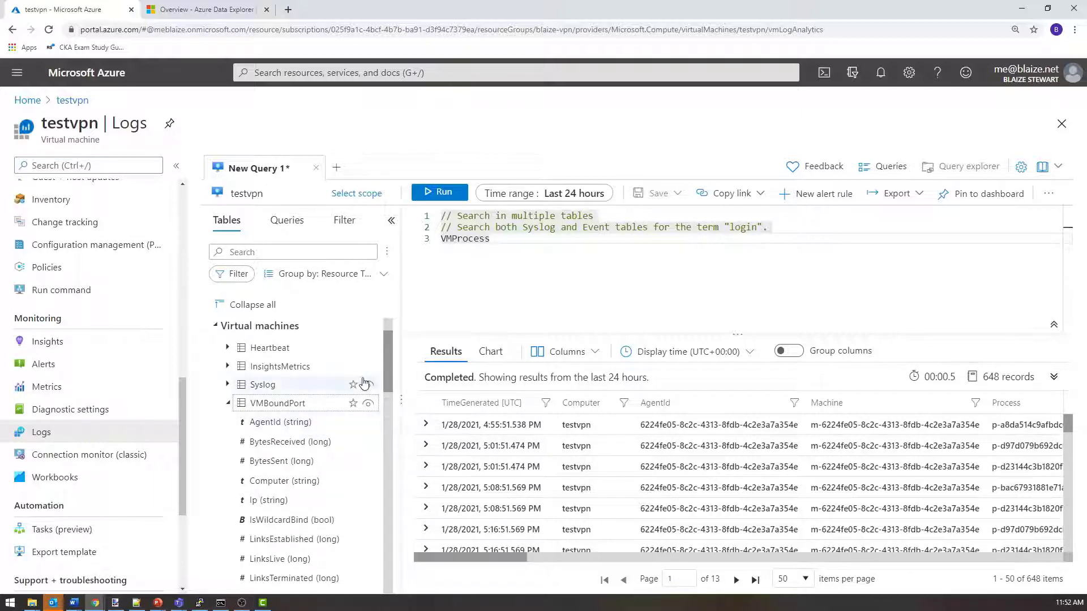
pyautogui.scroll(-3)
pyautogui.write('VM')
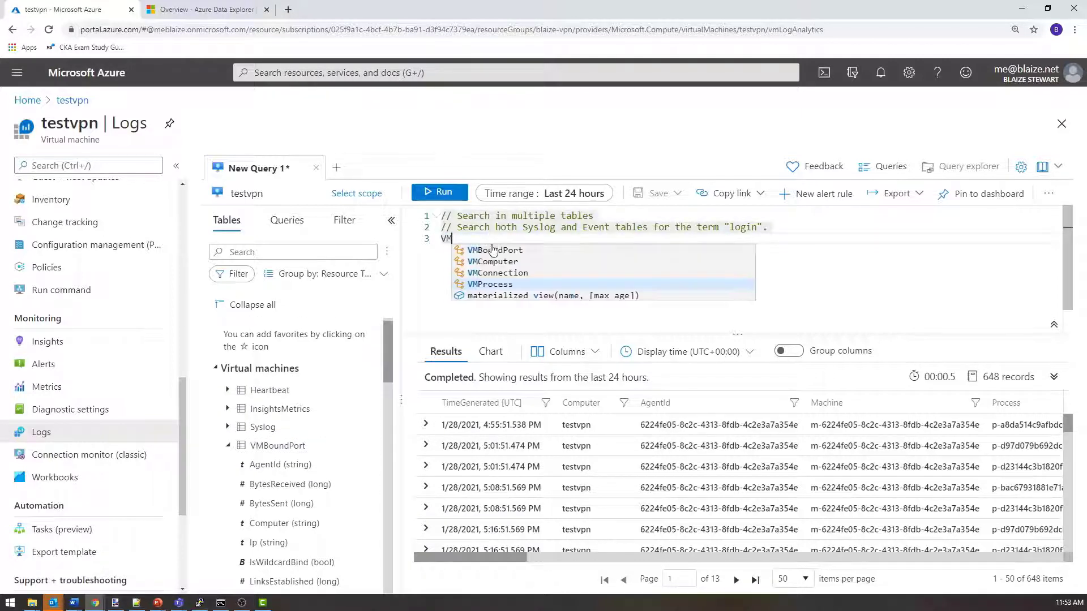
pyautogui.press('Enter')
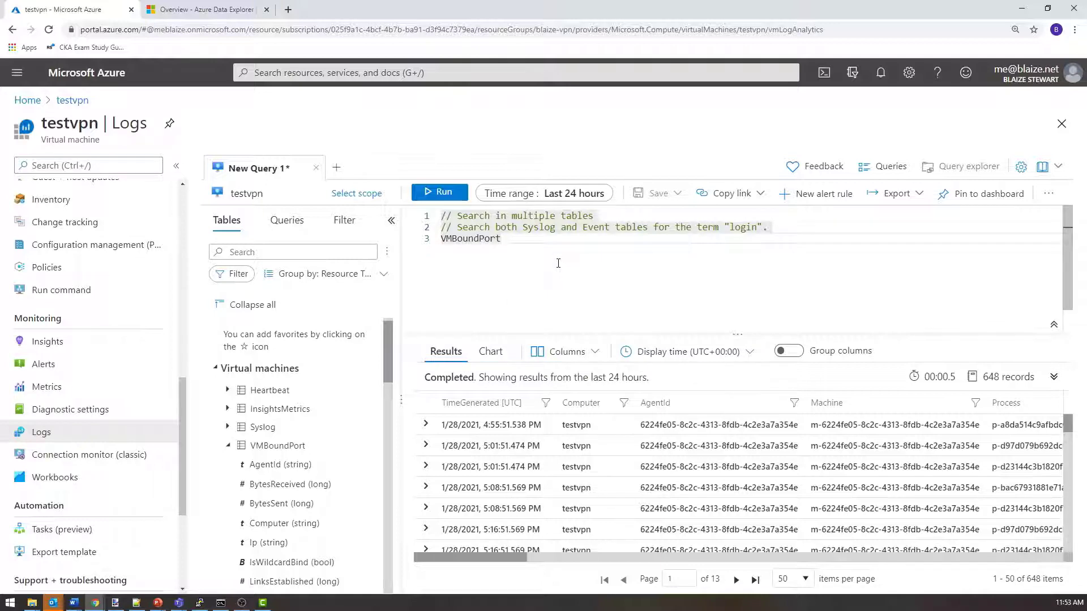
pyautogui.click(439, 193)
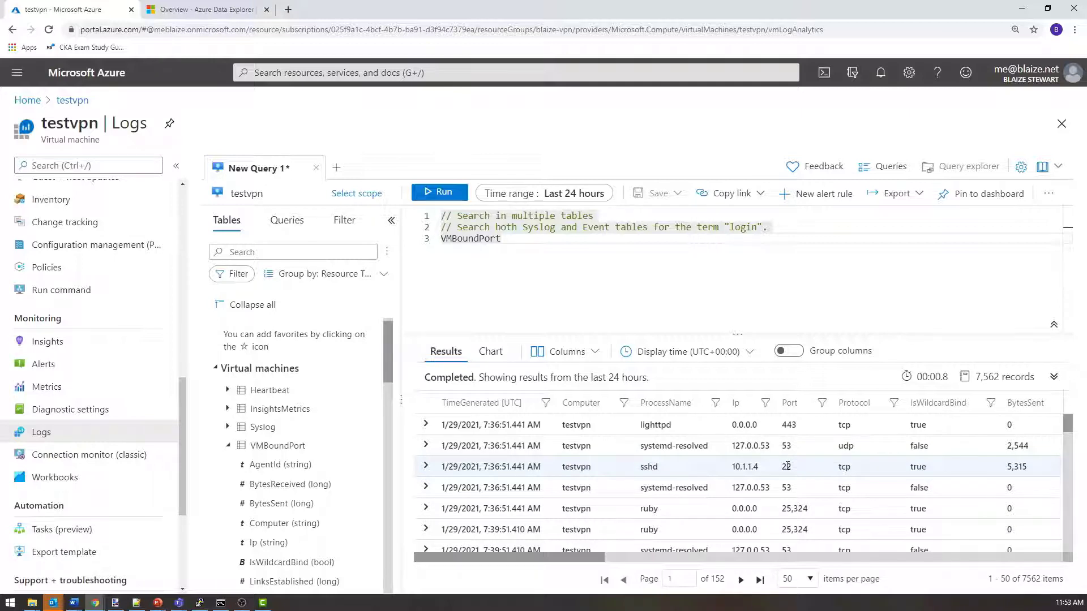
# - Add the filter line | where ProcessName == "sshd" and Port == 22 to the VMBoundPort query
pyautogui.click(500, 238)
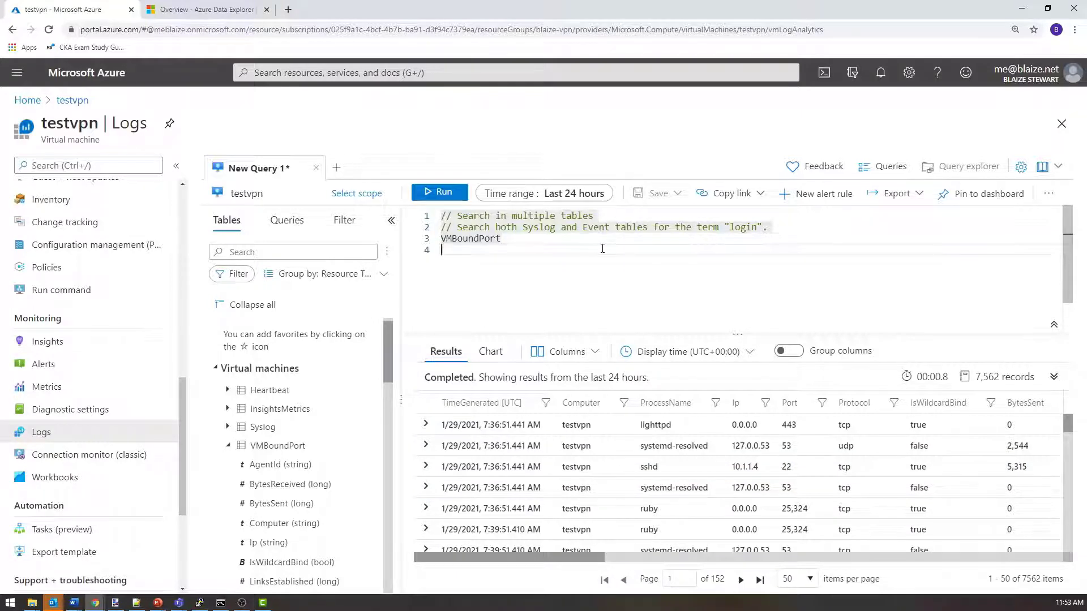
pyautogui.write('| where')
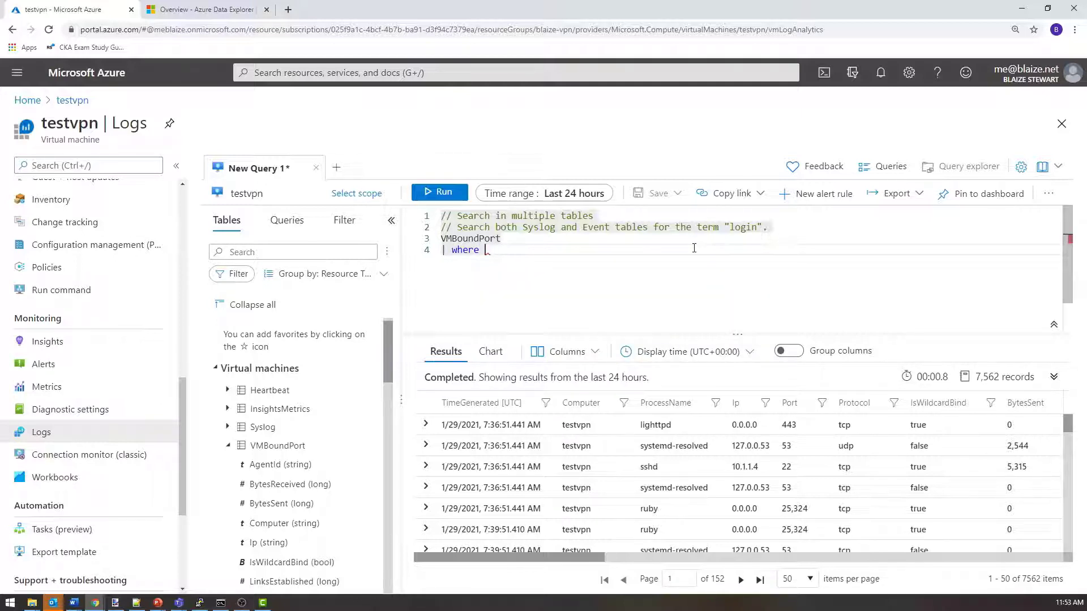
pyautogui.write('ProcessName')
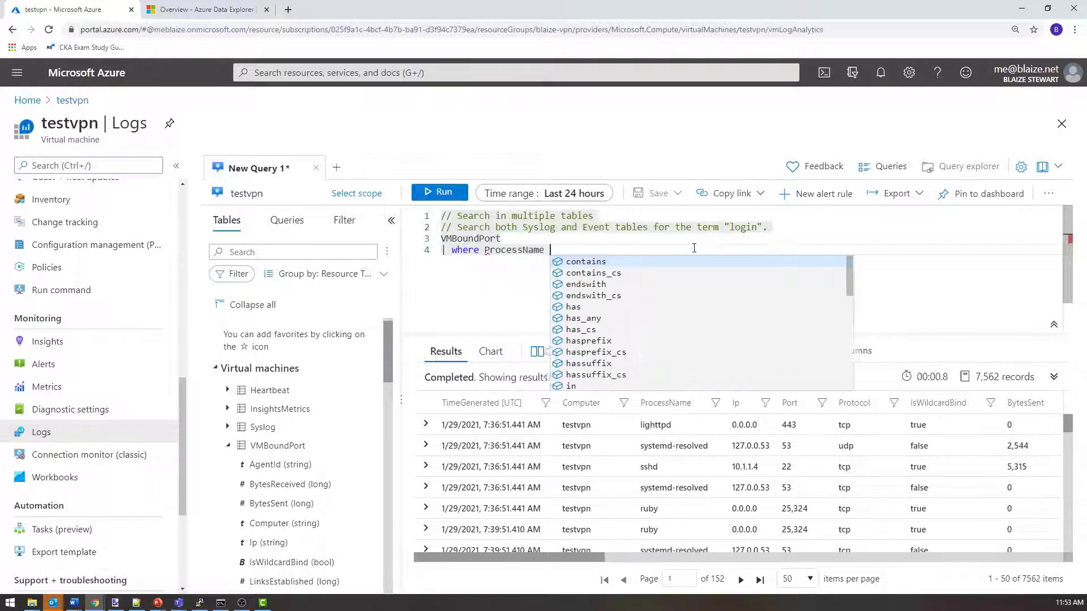
pyautogui.write('== ssd')
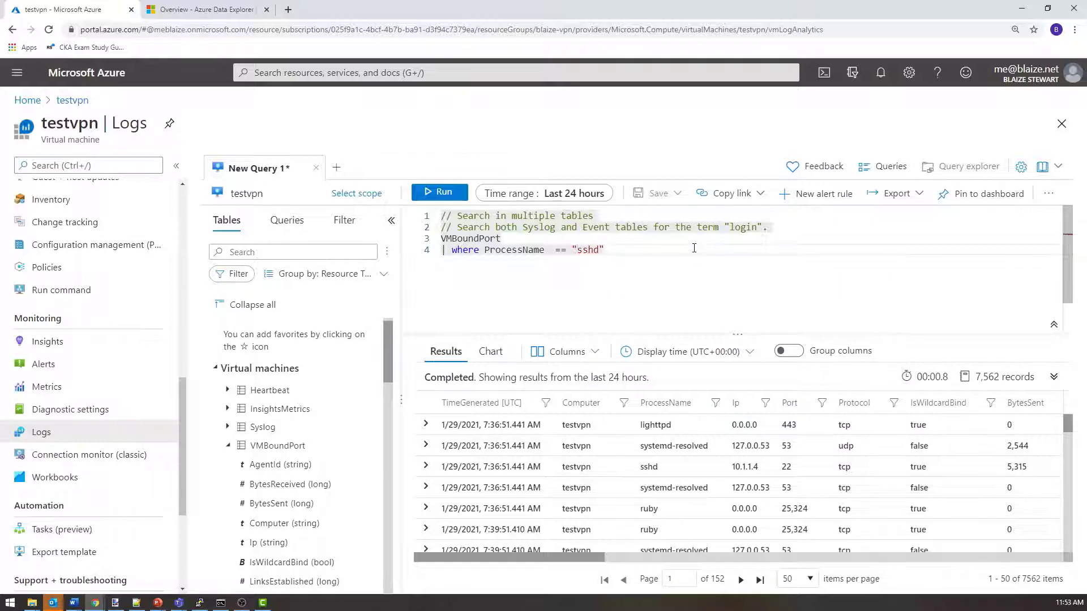
pyautogui.write('and po')
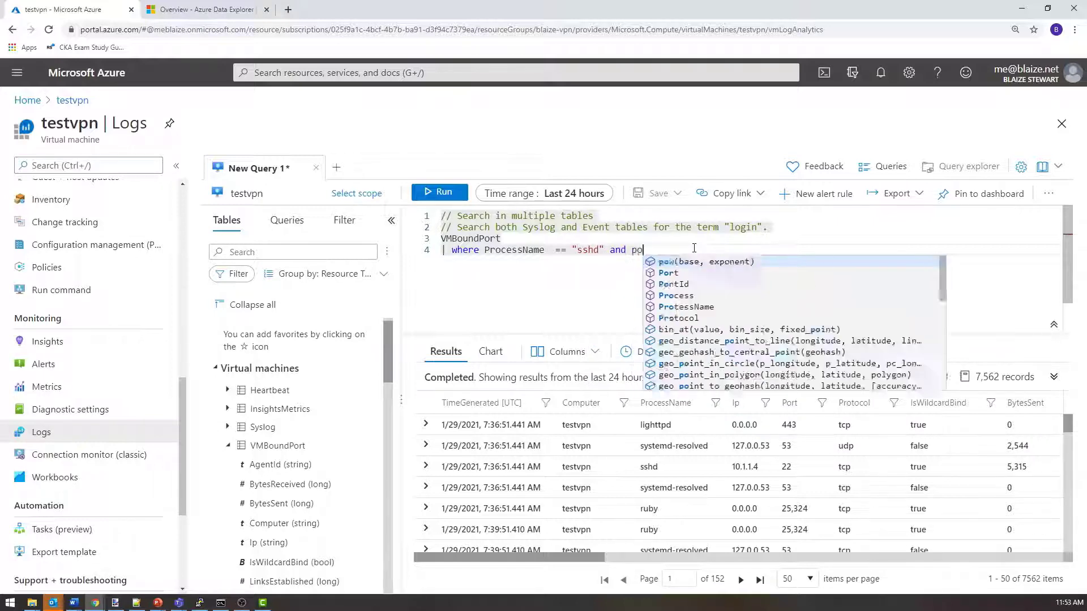
pyautogui.write('rt =')
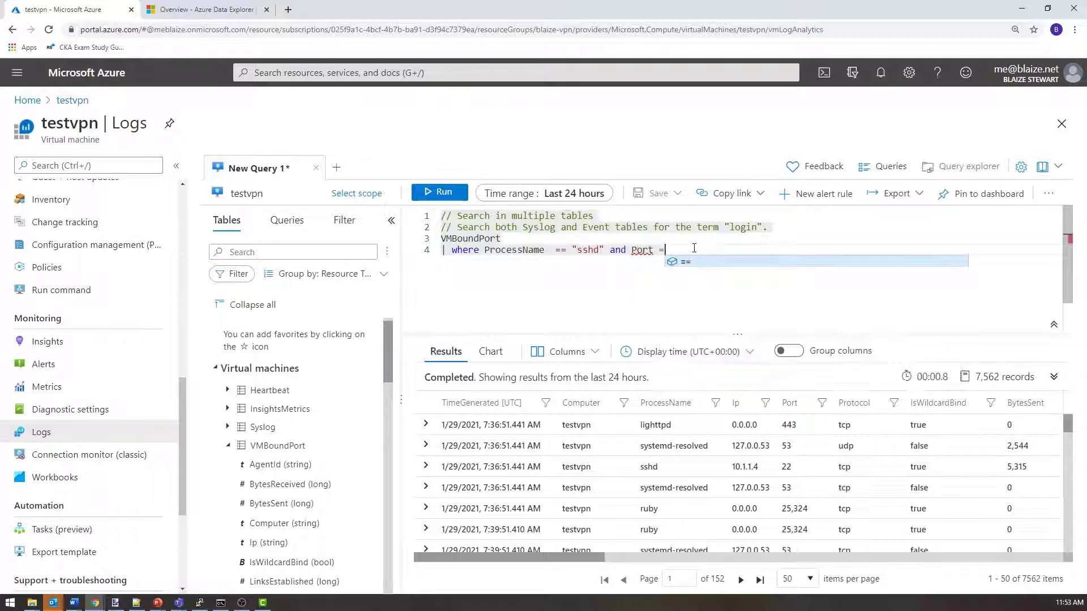
pyautogui.write('= 22')
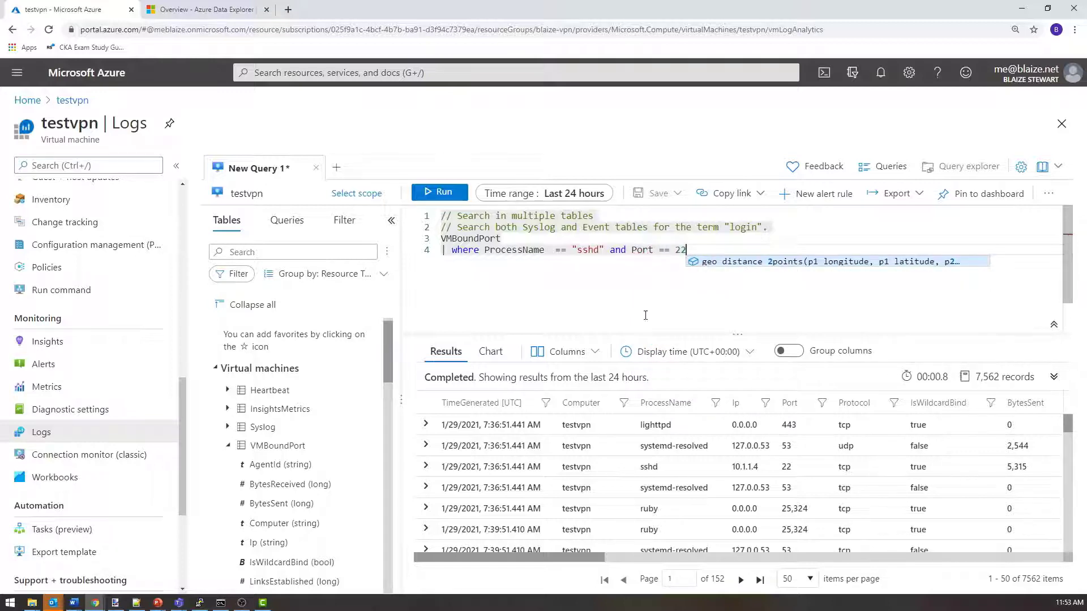
pyautogui.moveTo(650, 466)
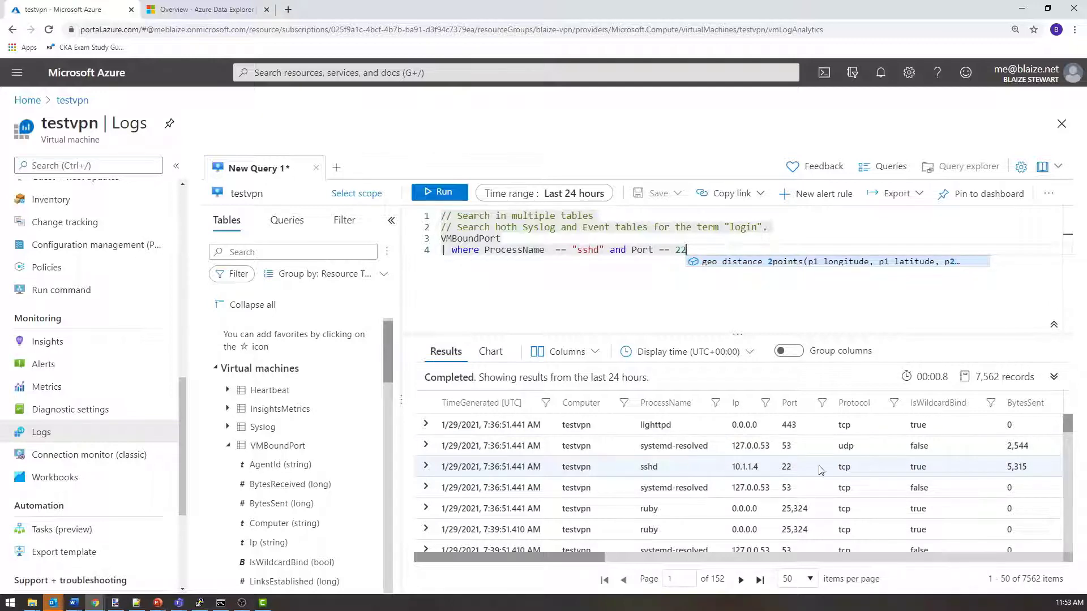
# - Run the filtered query, returning 1,493 sshd port-22 records
pyautogui.click(440, 192)
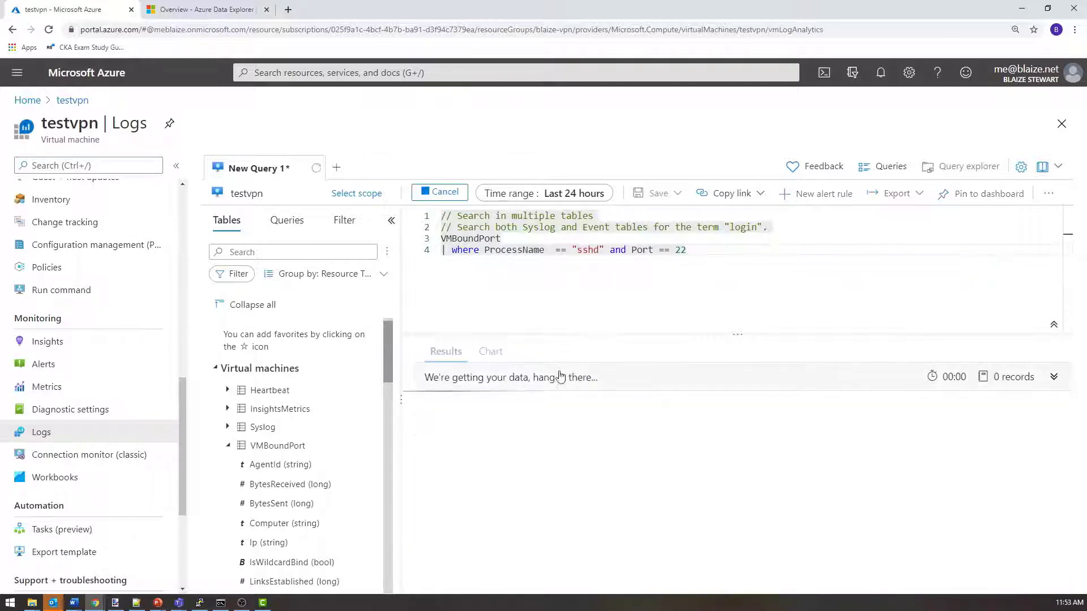
pyautogui.click(441, 193)
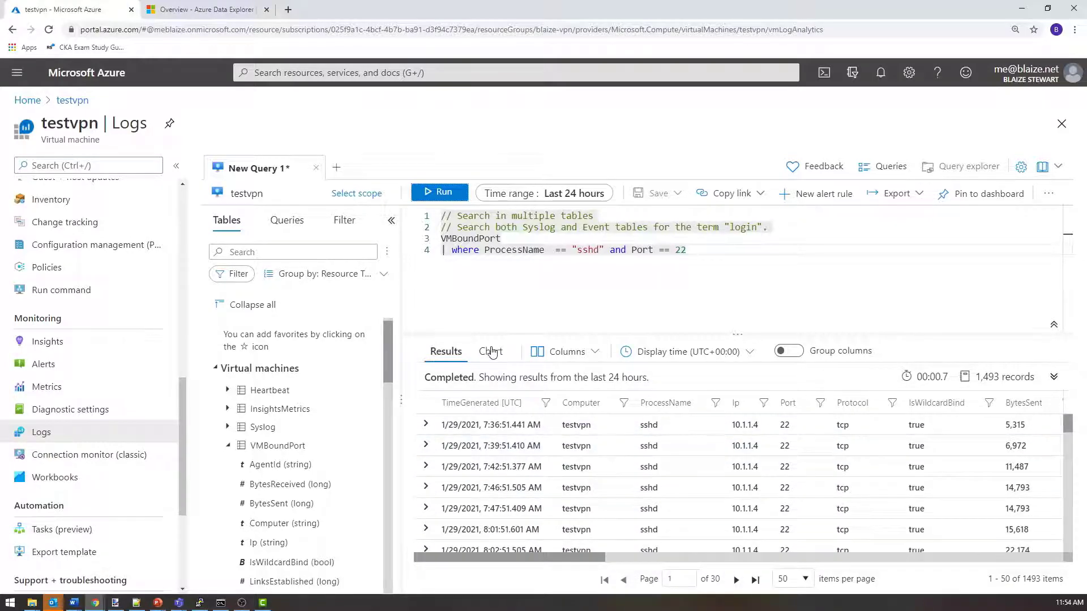
# - Show the 1,493 results as a stacked column chart of Port over TimeGenerated
pyautogui.click(490, 351)
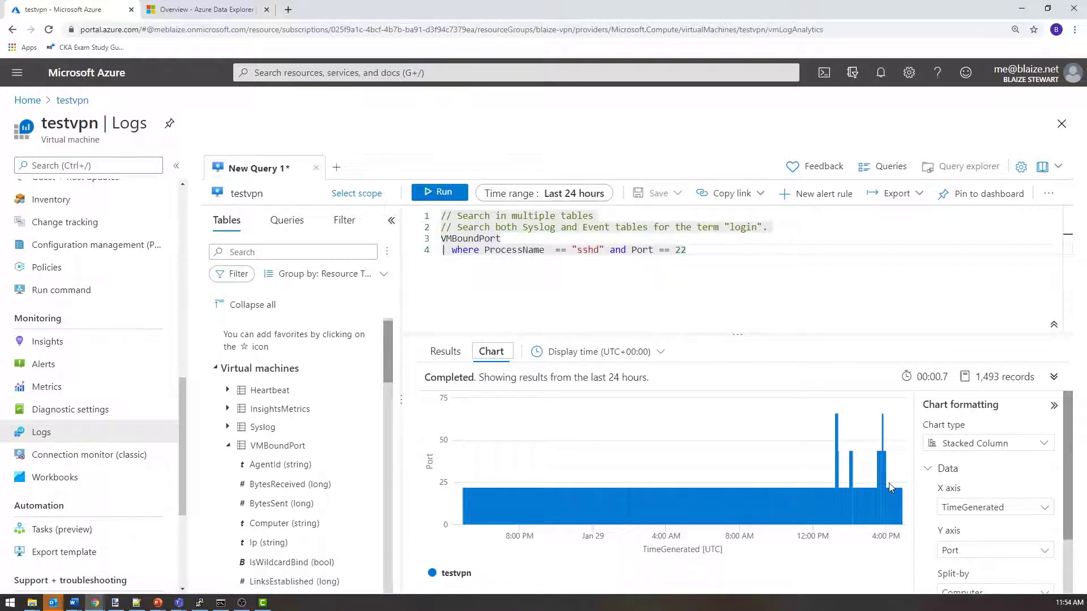
pyautogui.moveTo(460, 498)
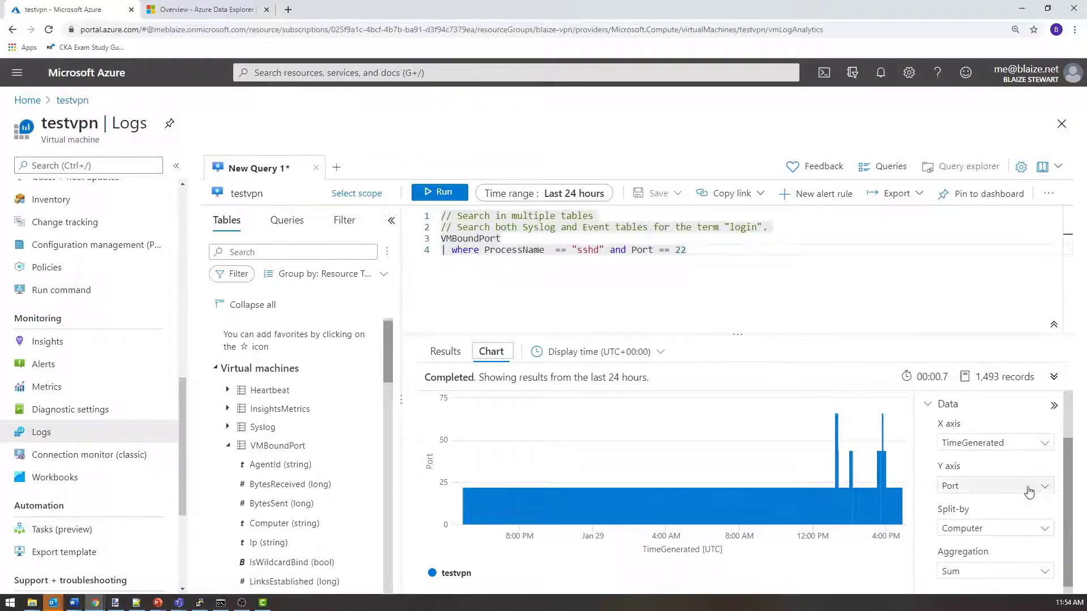
pyautogui.moveTo(860, 480)
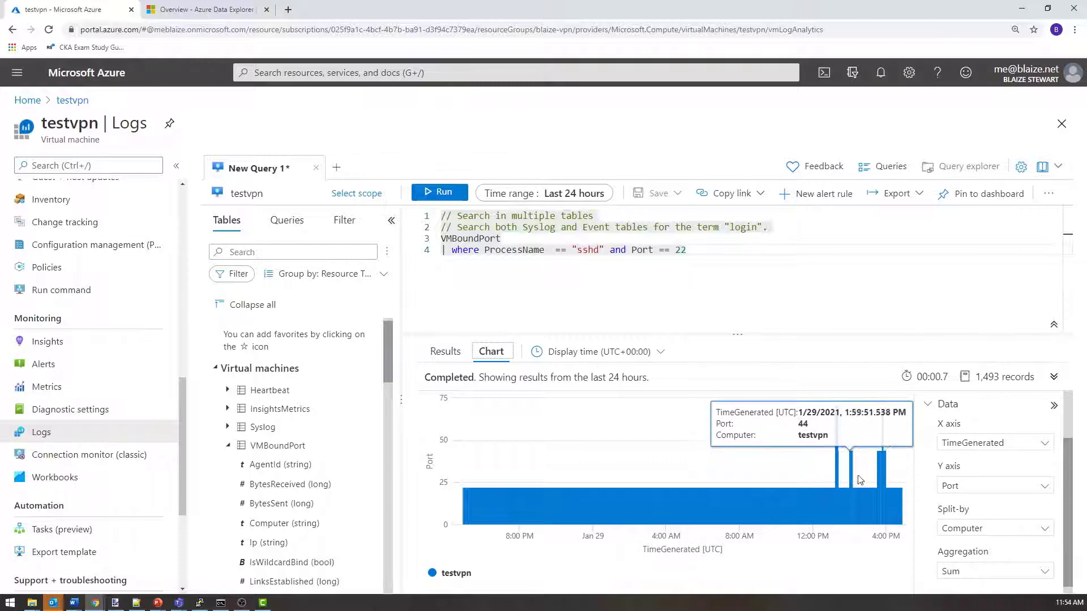
pyautogui.moveTo(900, 492)
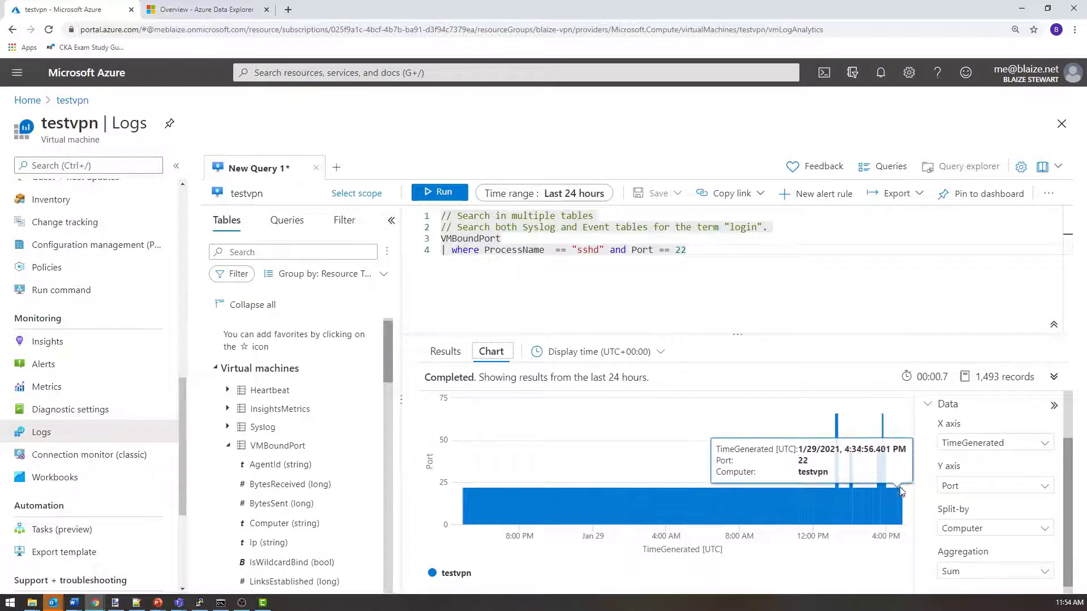
pyautogui.moveTo(855, 512)
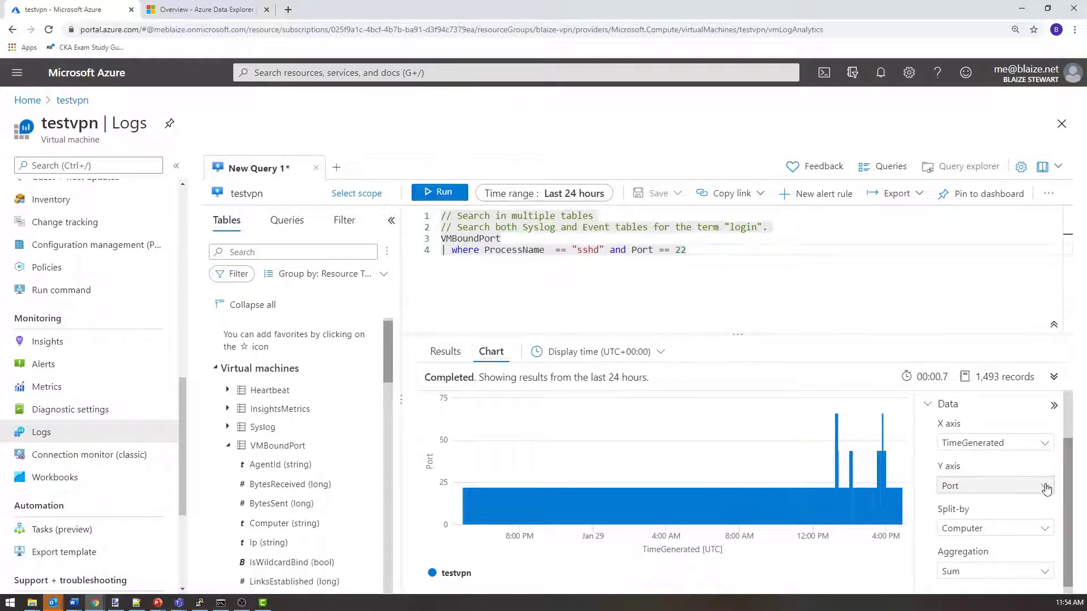
# - Set the chart's Y axis to BytesReceived instead of Port
pyautogui.click(994, 486)
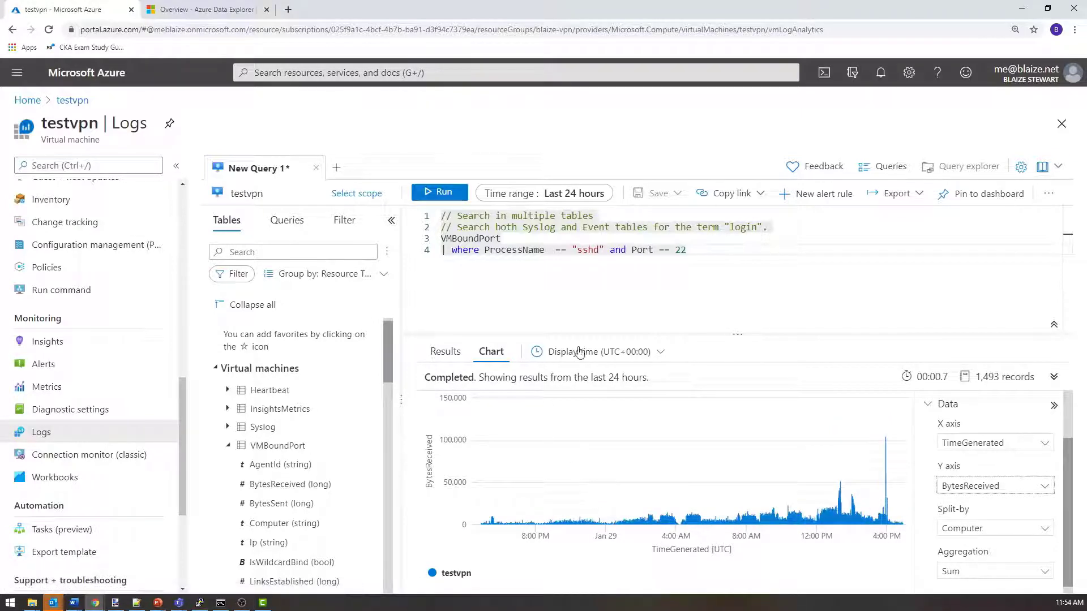
pyautogui.moveTo(489, 518)
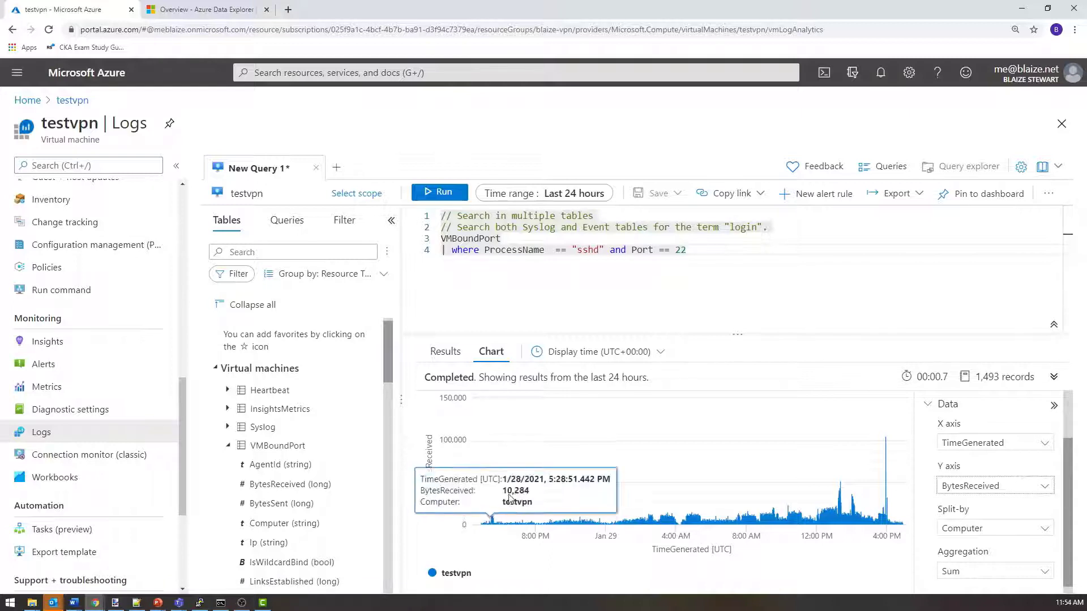
pyautogui.moveTo(543, 443)
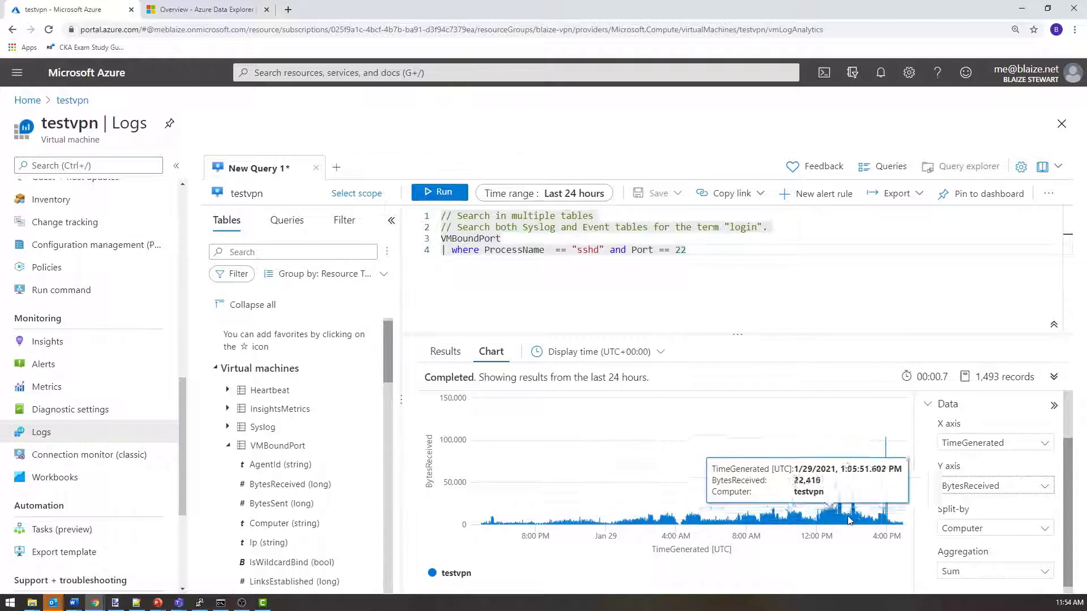
pyautogui.moveTo(839, 523)
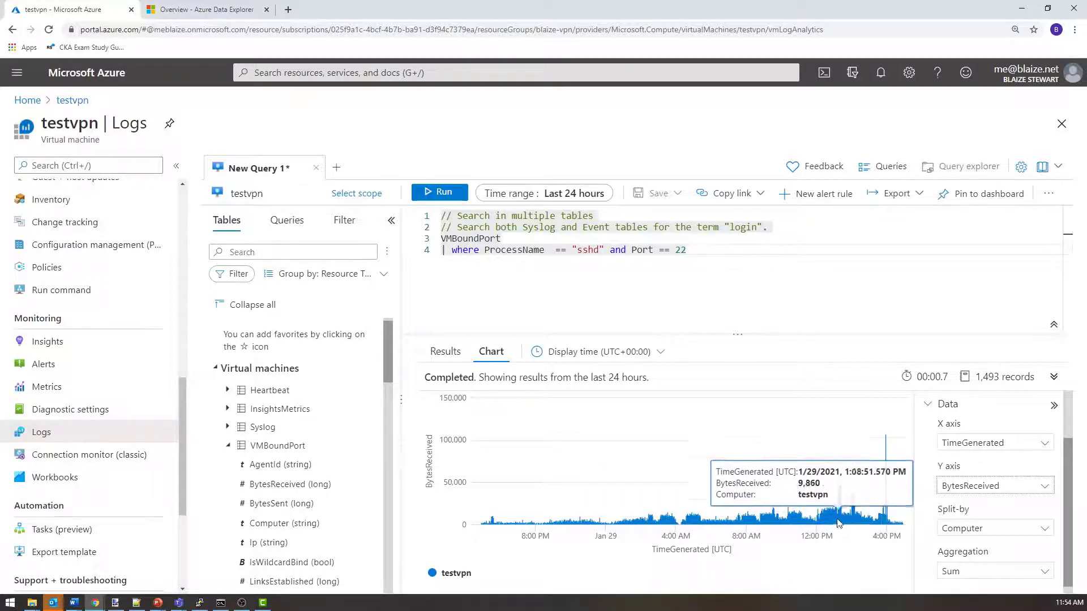
pyautogui.moveTo(894, 520)
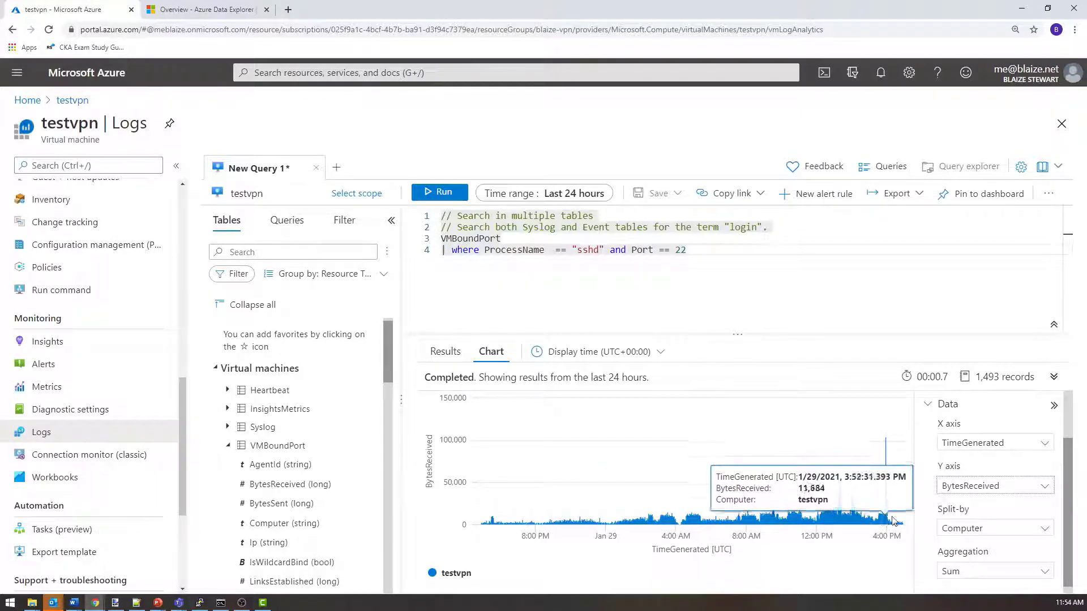
pyautogui.moveTo(890, 522)
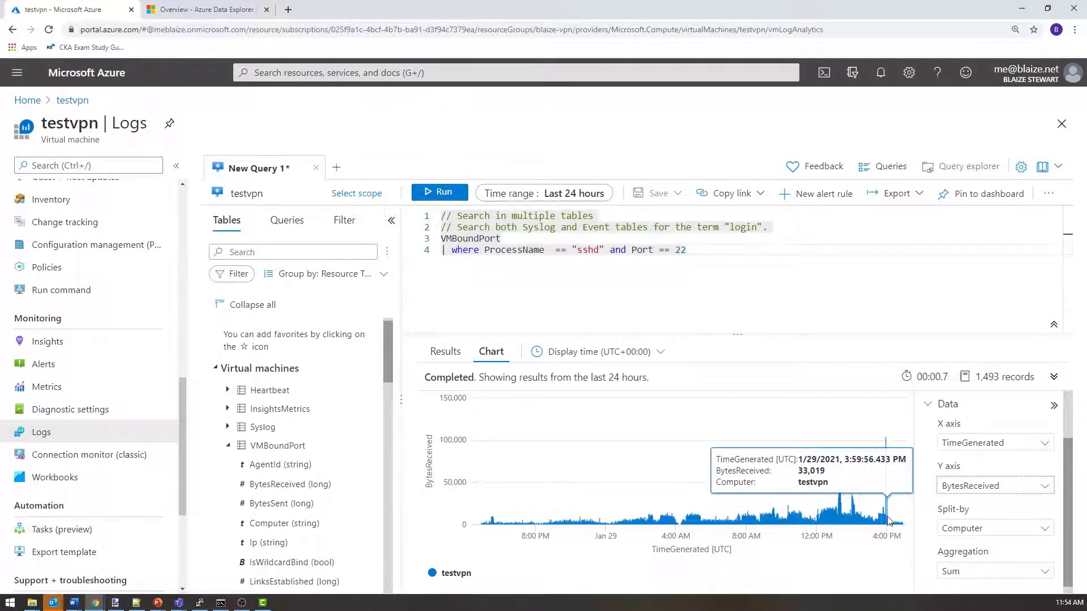
pyautogui.moveTo(898, 486)
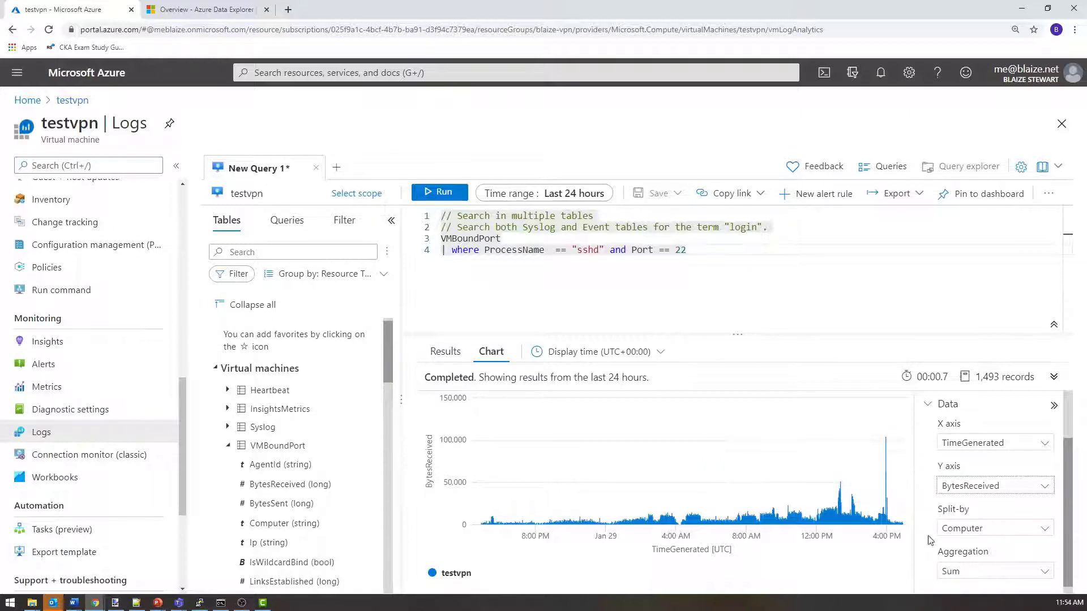
pyautogui.moveTo(890, 521)
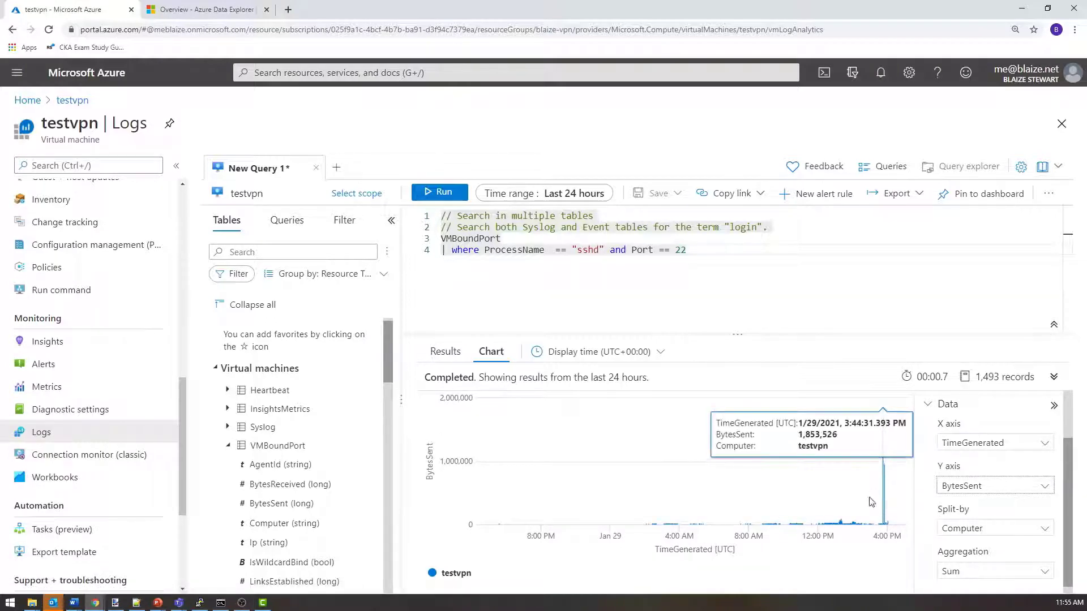
pyautogui.moveTo(697, 533)
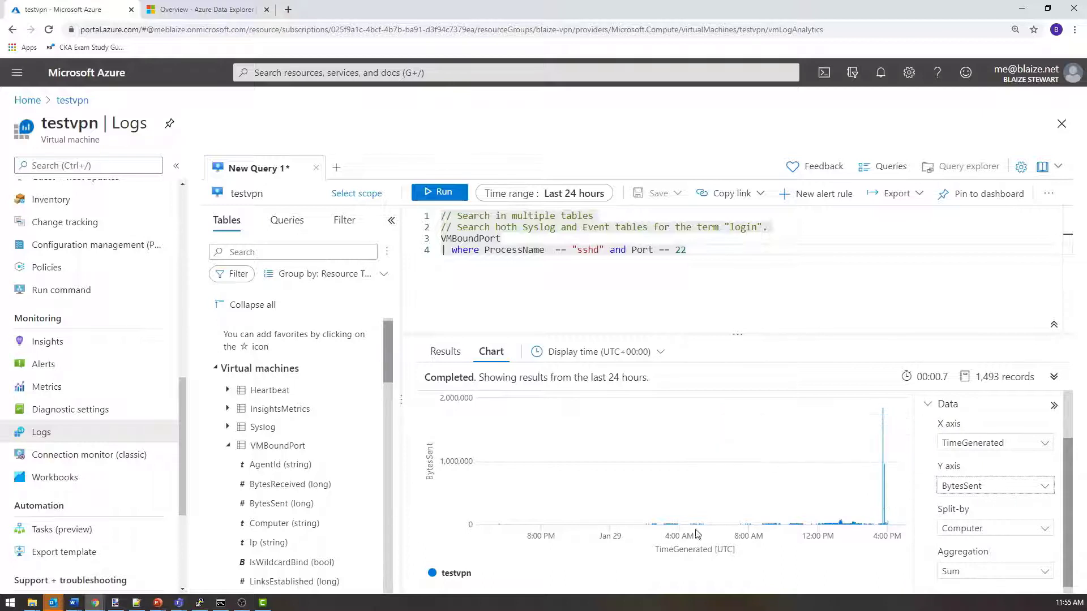
pyautogui.moveTo(662, 526)
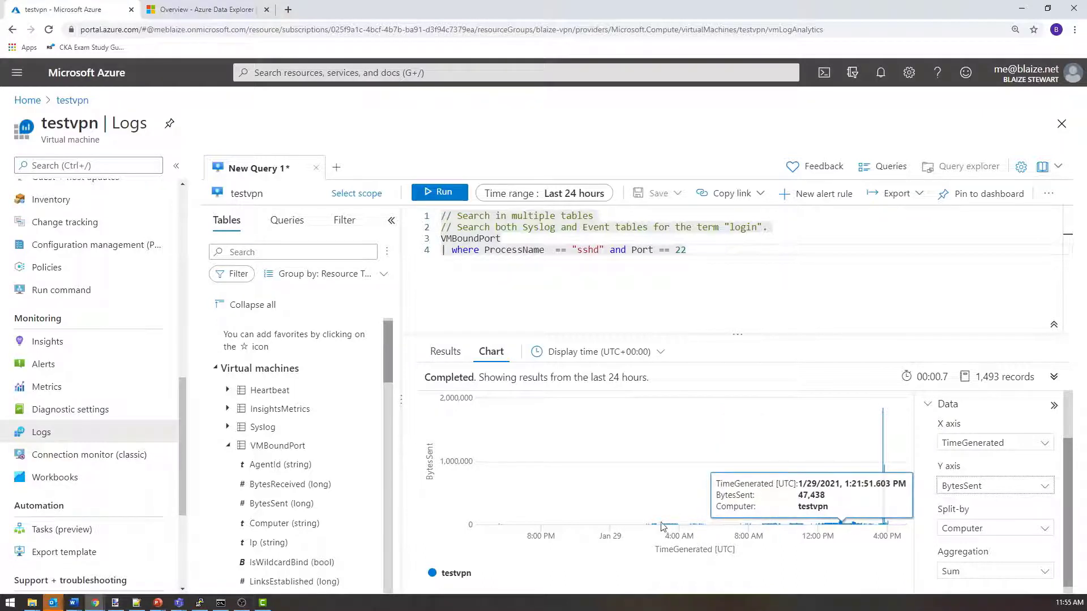
pyautogui.moveTo(854, 528)
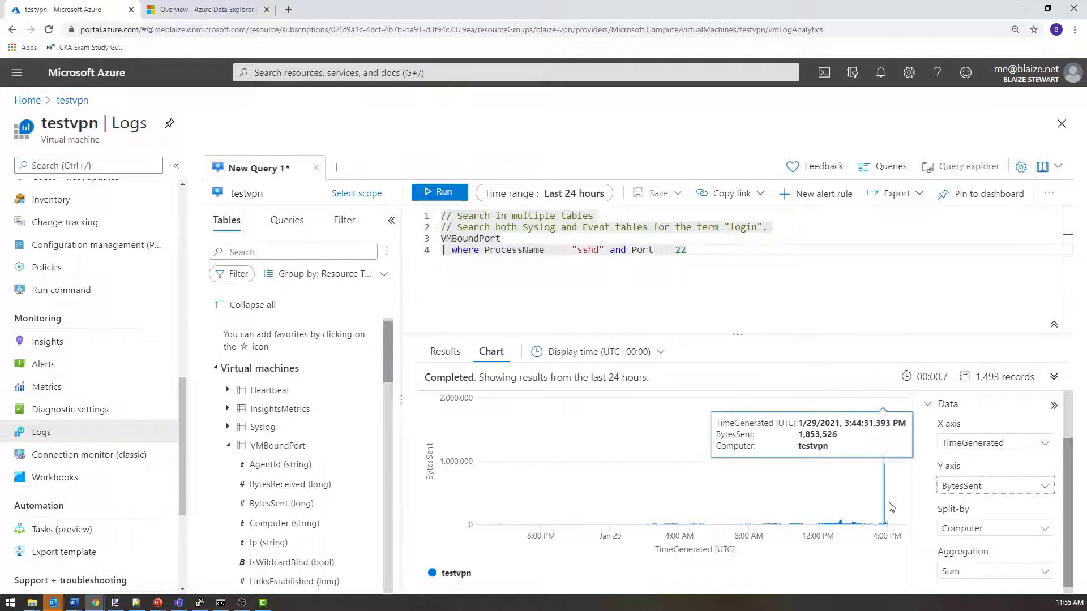
pyautogui.moveTo(893, 520)
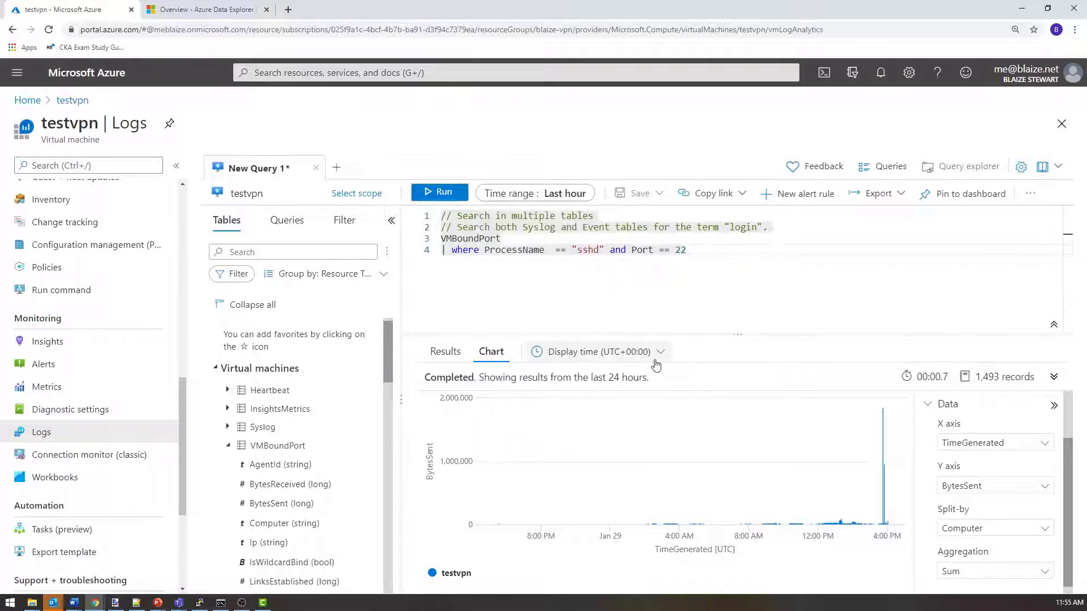
# - Rerun the query over the last hour and chart BytesSent for the 60 records
pyautogui.click(440, 192)
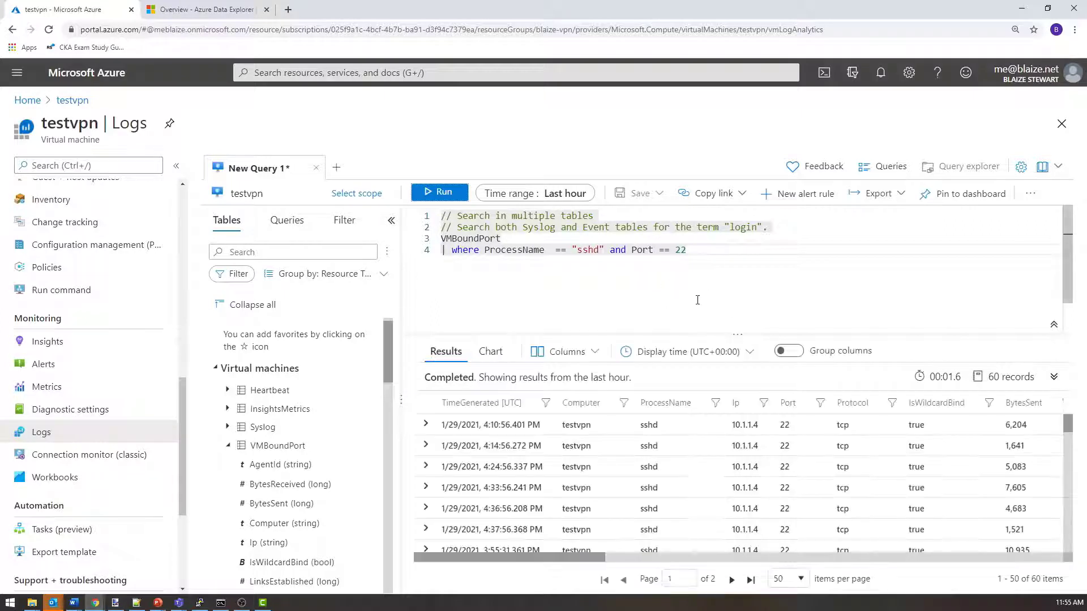
pyautogui.click(490, 351)
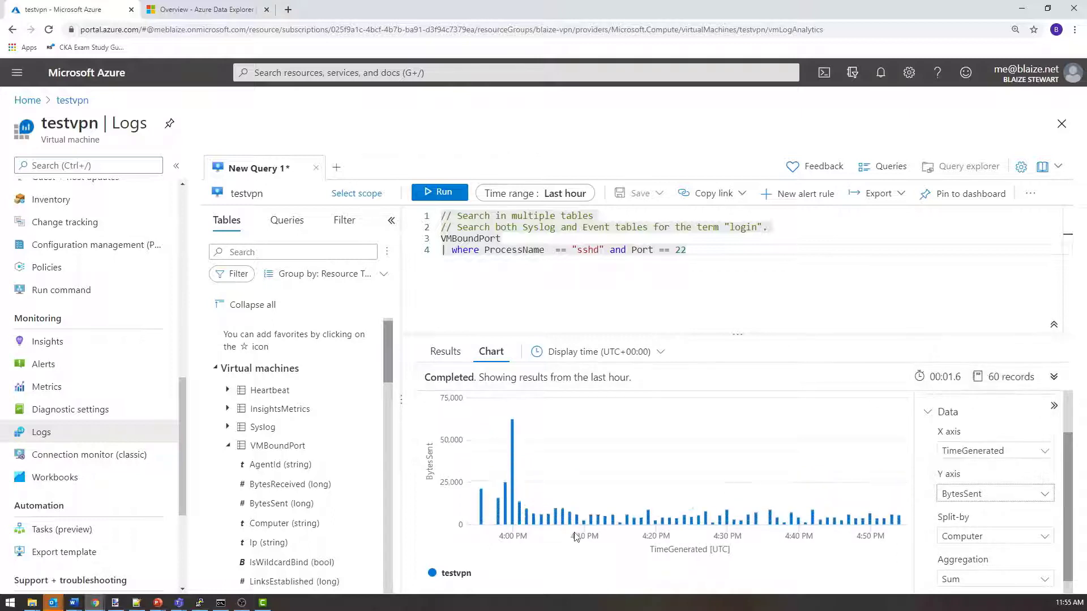
pyautogui.moveTo(521, 506)
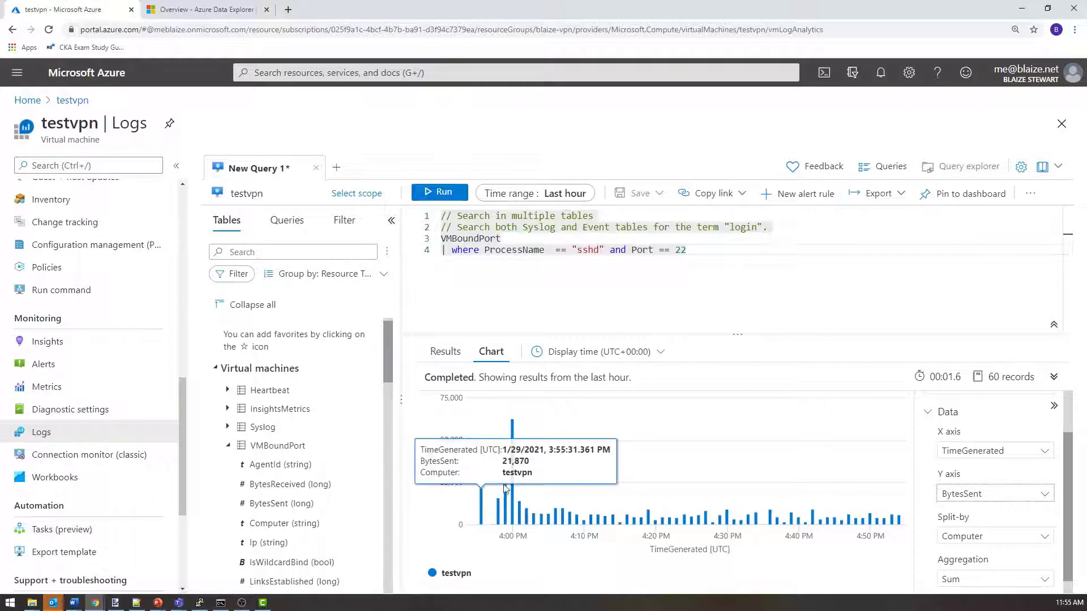
pyautogui.moveTo(617, 516)
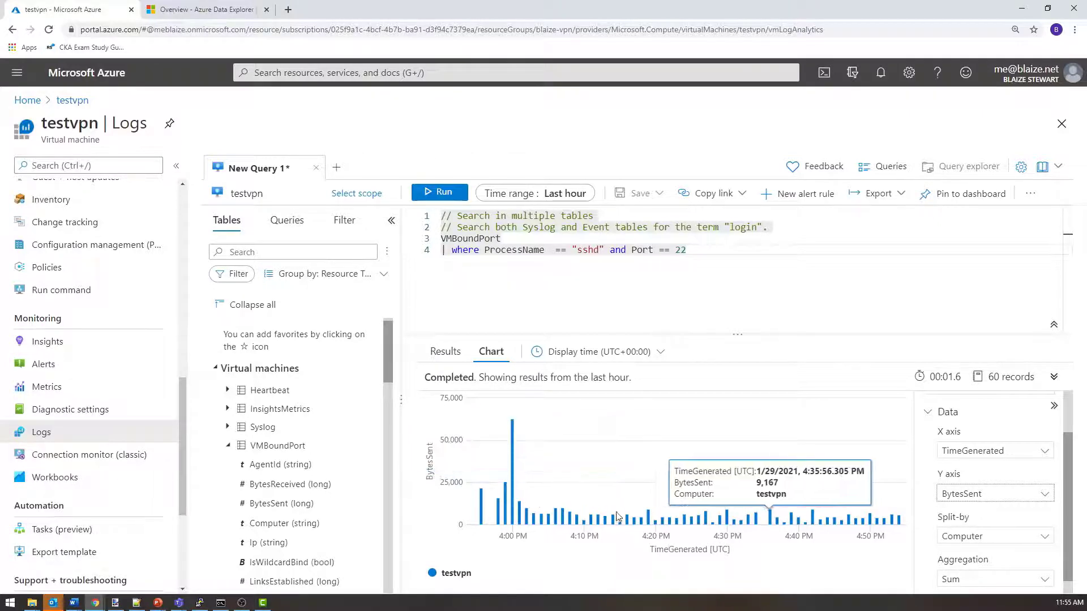
pyautogui.moveTo(773, 366)
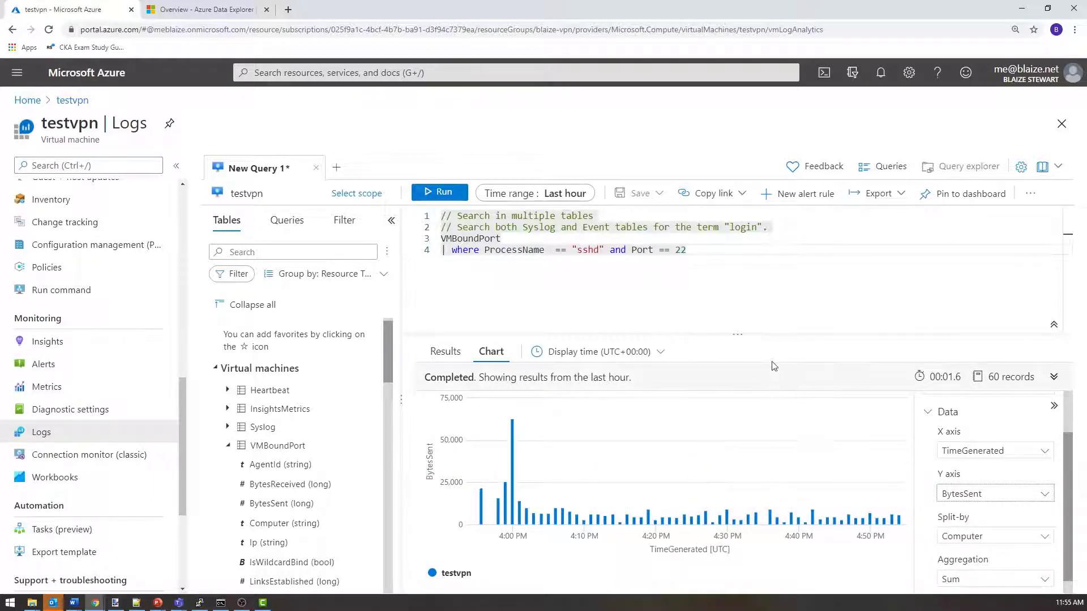